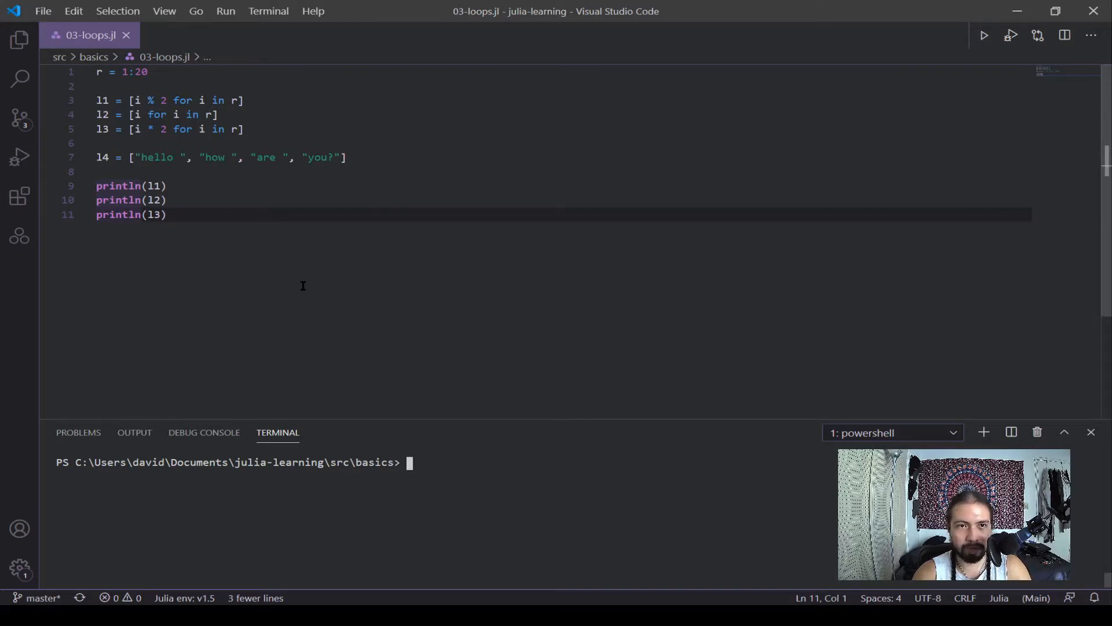
# Step: Clear the terminal and run julia .\03-loops.jl to print the three lists
pyautogui.write('clear')
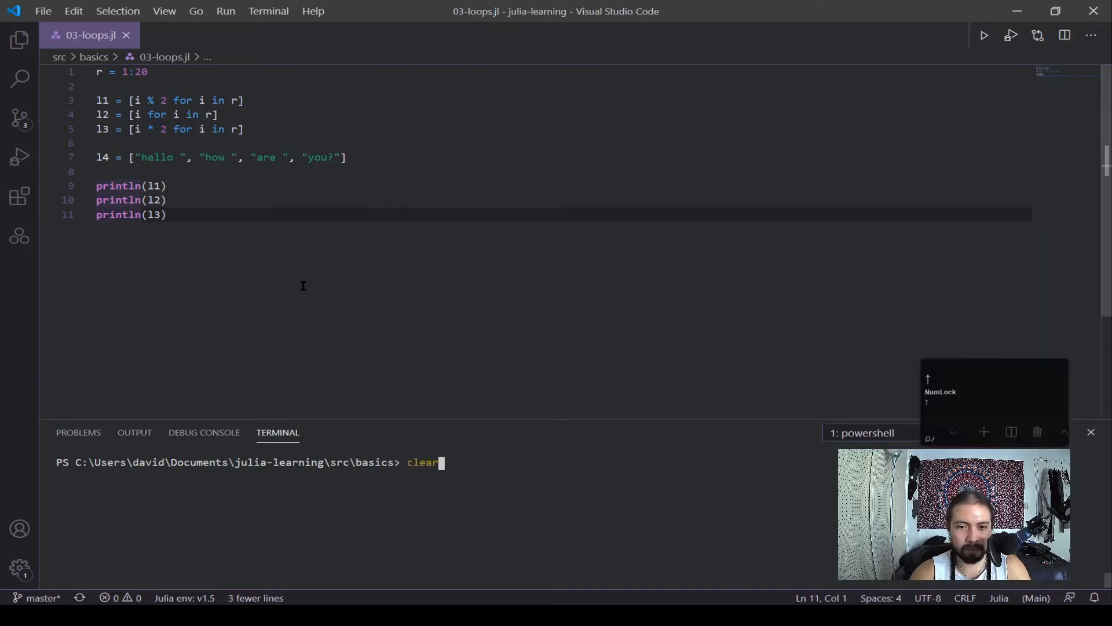
pyautogui.write('julia .\\03-loops.jl')
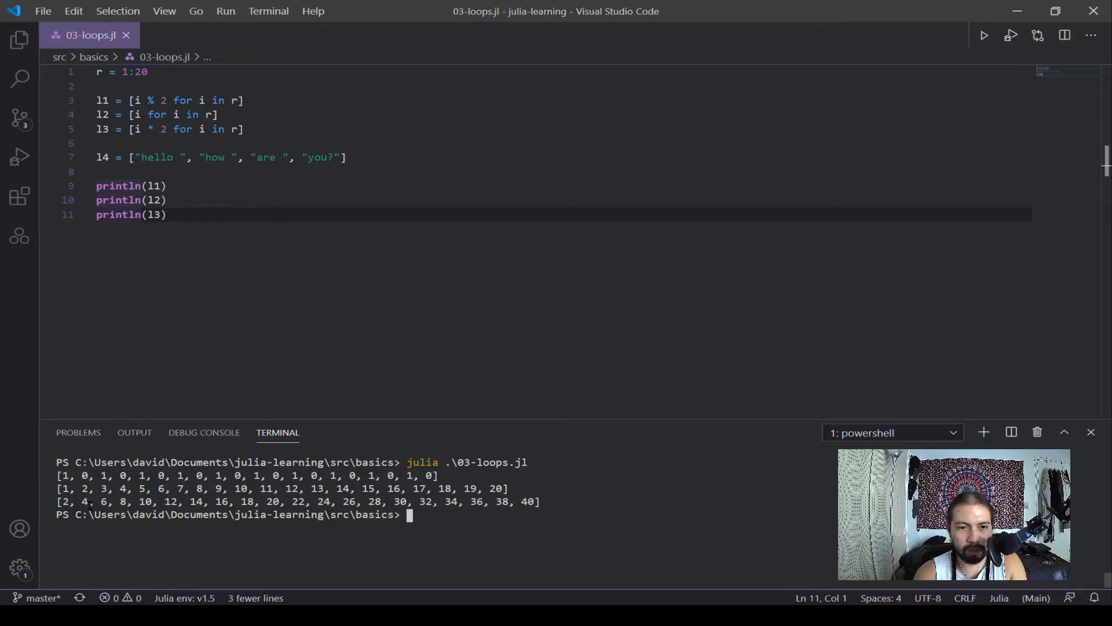
pyautogui.moveTo(202, 268)
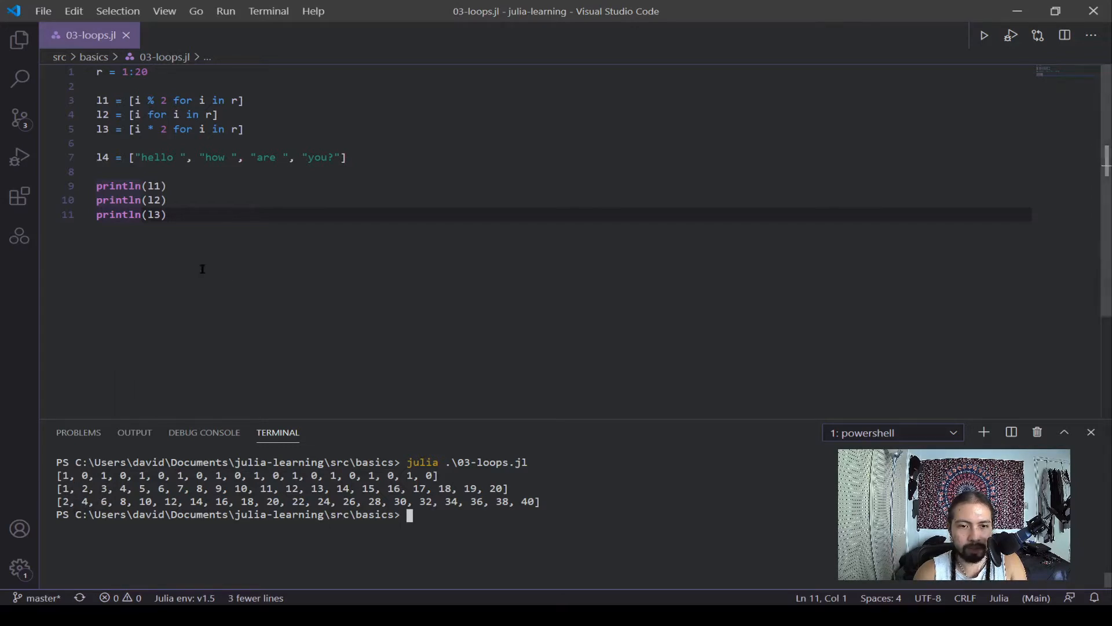
pyautogui.moveTo(342, 237)
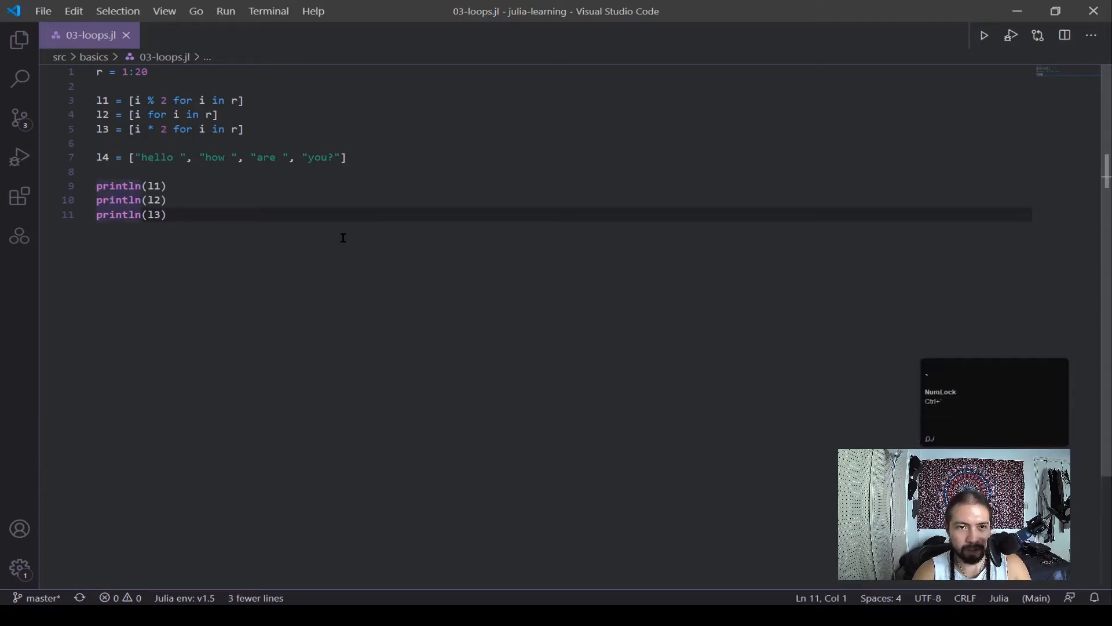
# Step: Write a for i in r loop that adds i to each l2 element
pyautogui.write('for')
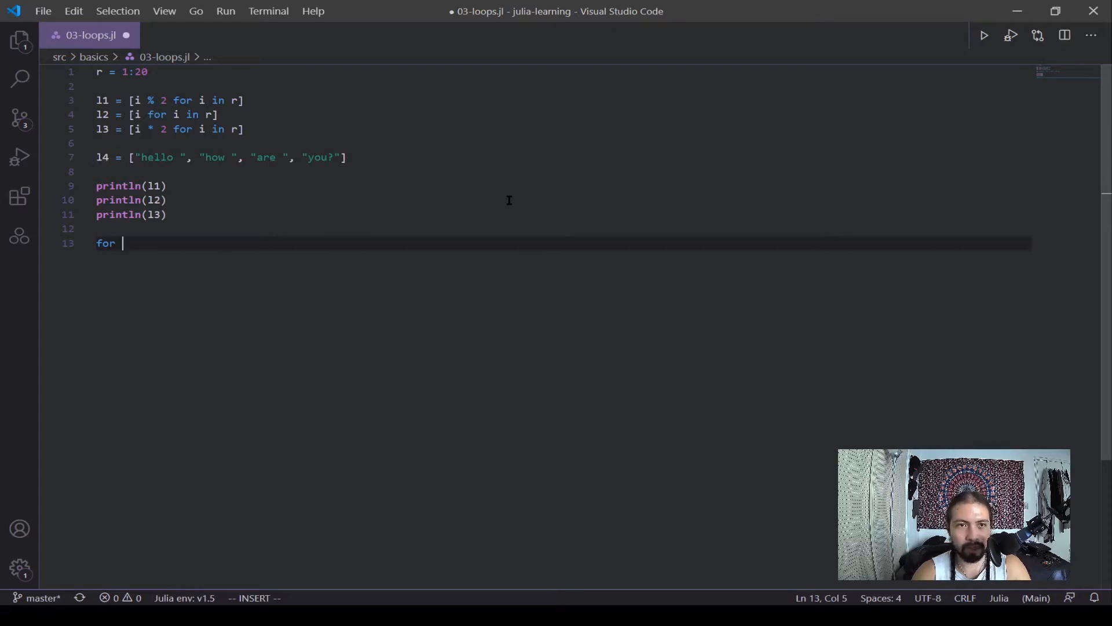
pyautogui.write('i in')
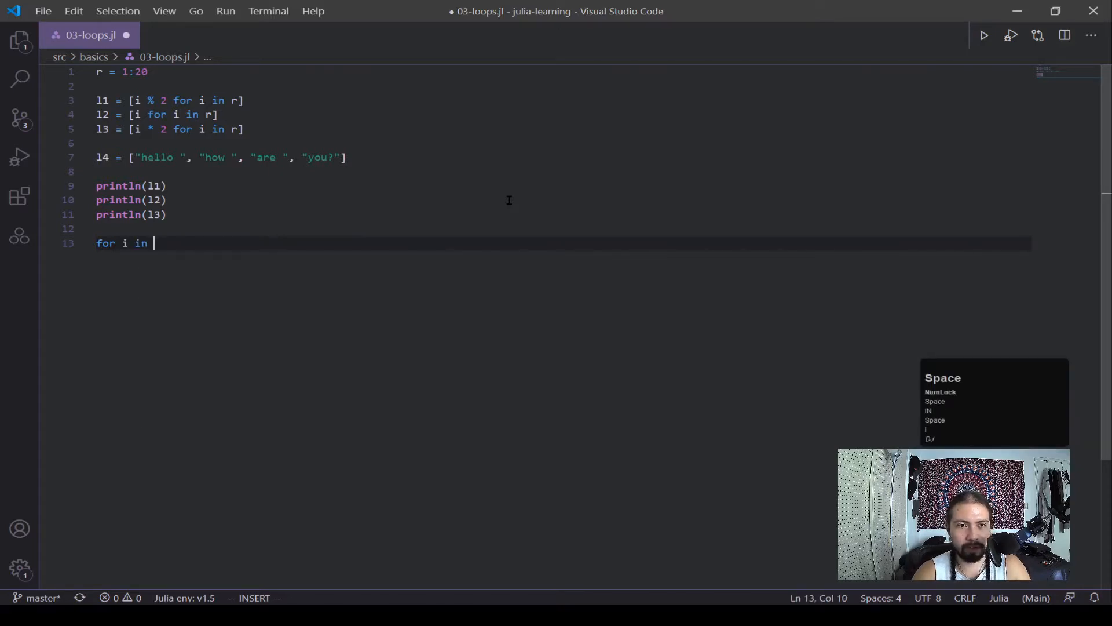
pyautogui.write('r')
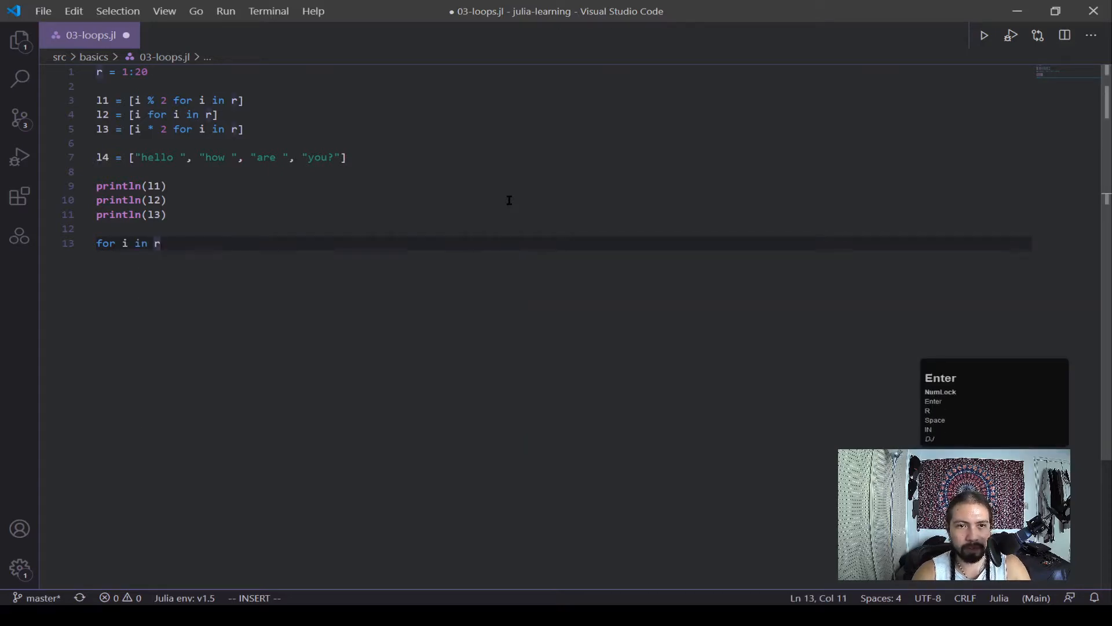
pyautogui.press('enter')
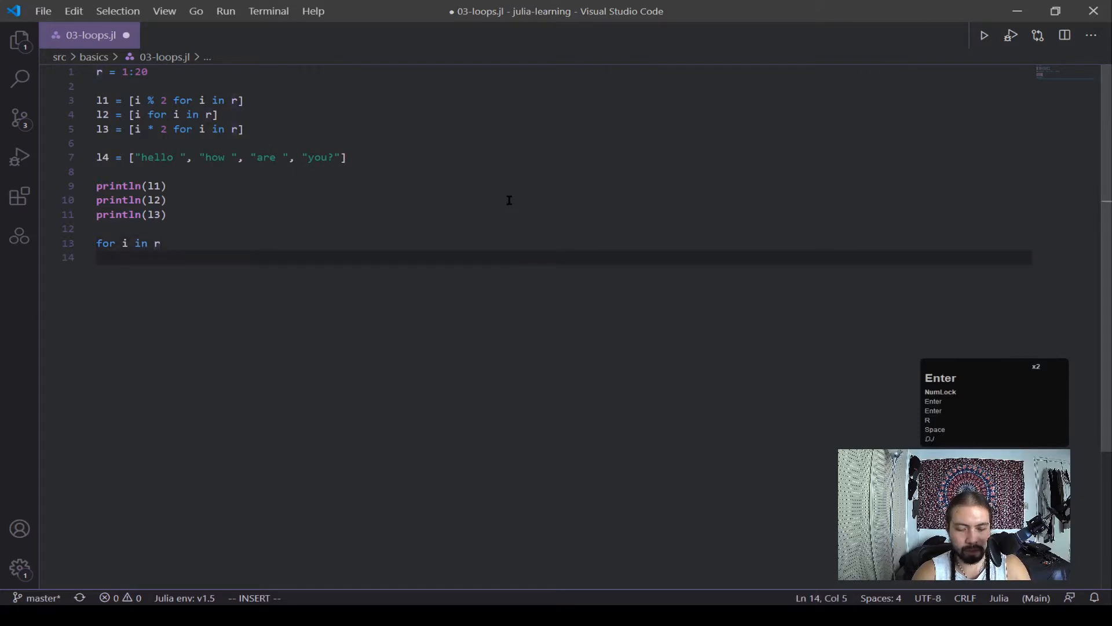
pyautogui.write('l2[')
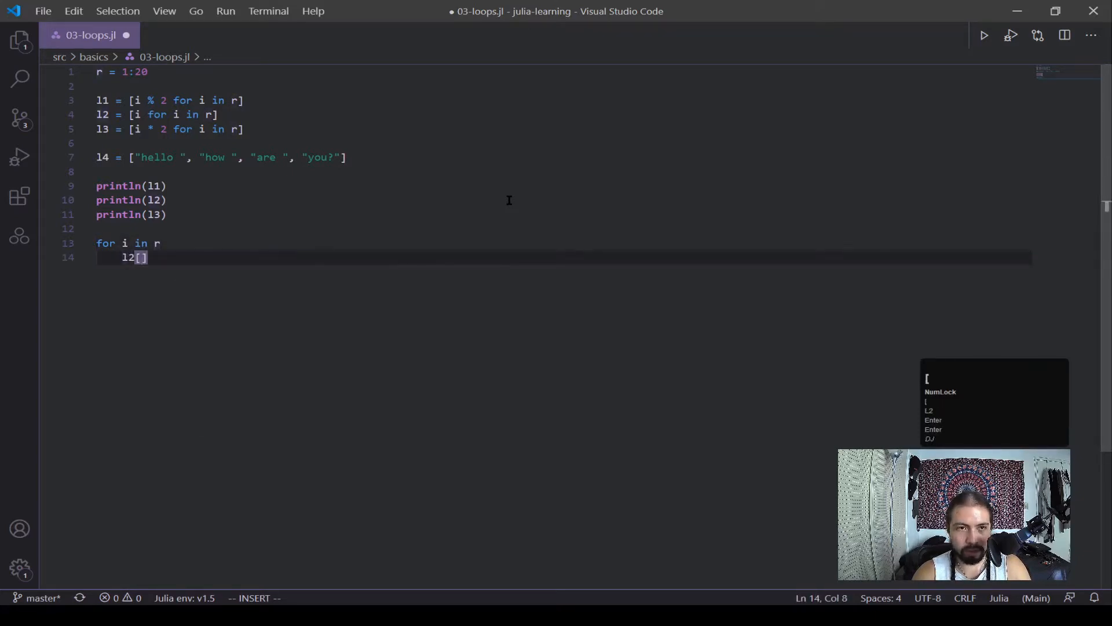
pyautogui.write('i')
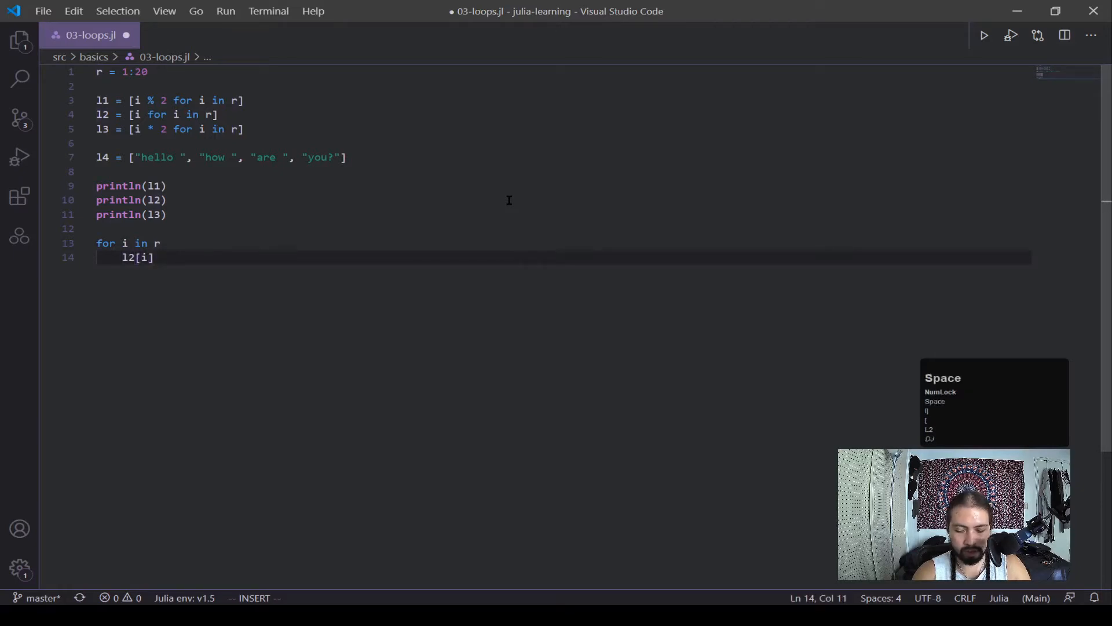
pyautogui.write('+=')
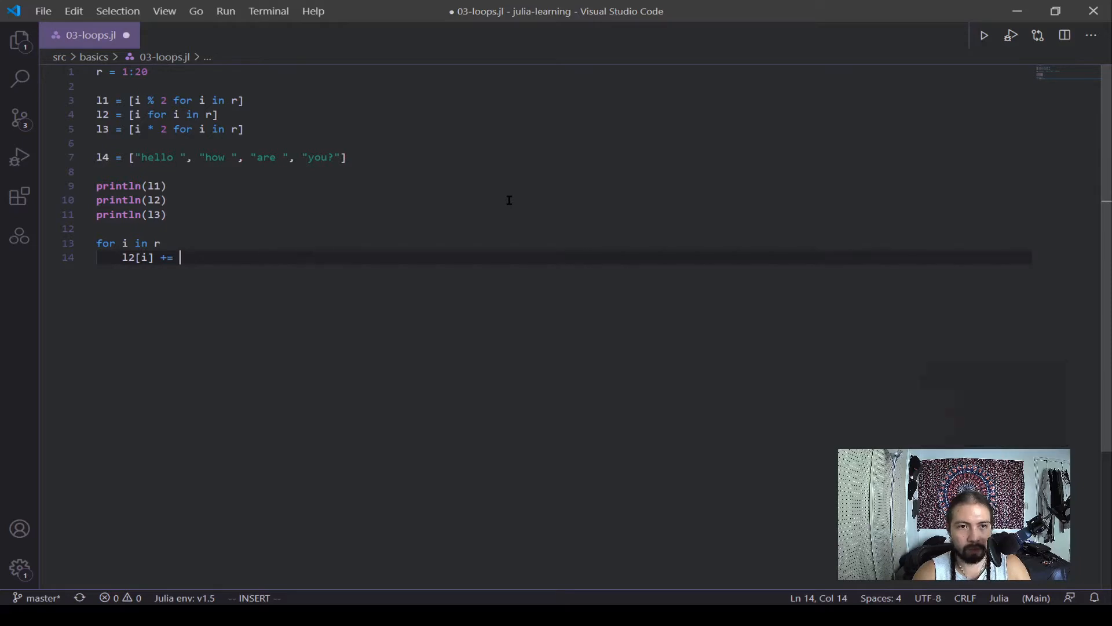
pyautogui.write('i')
pyautogui.write('end')
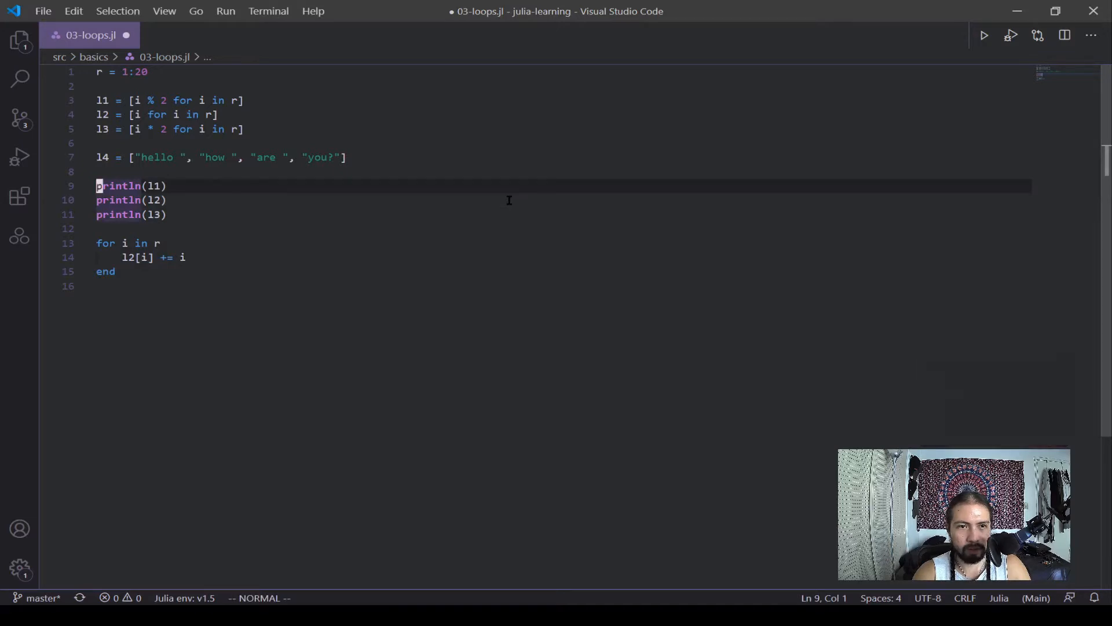
# Step: Comment out println(l1), add println(l2) after the loop, and save
pyautogui.press('ctrl+/')
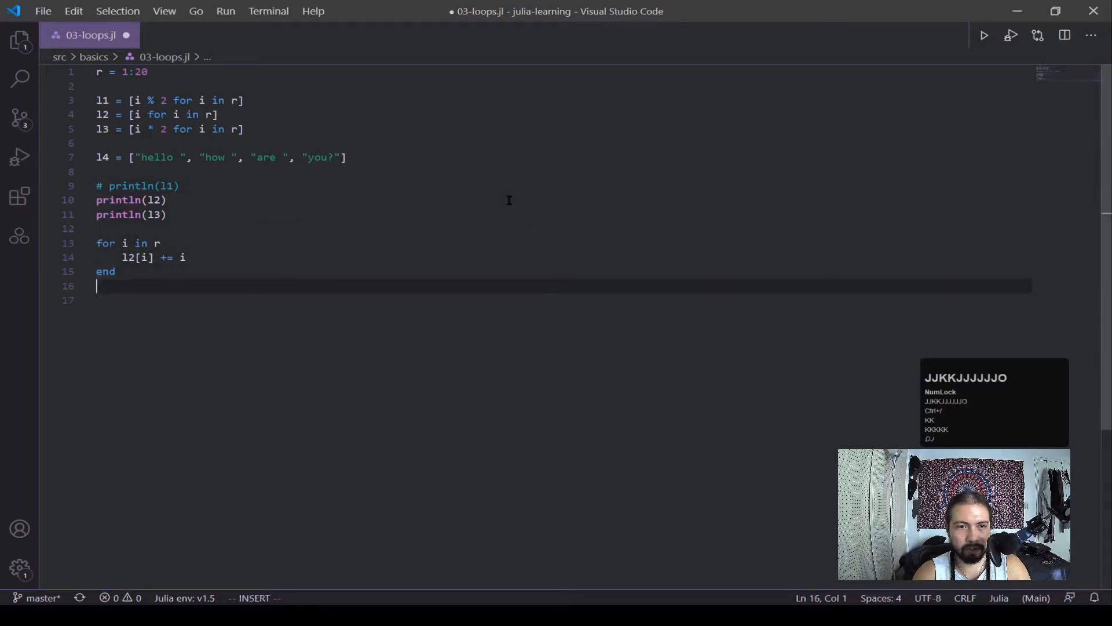
pyautogui.write('println(l2')
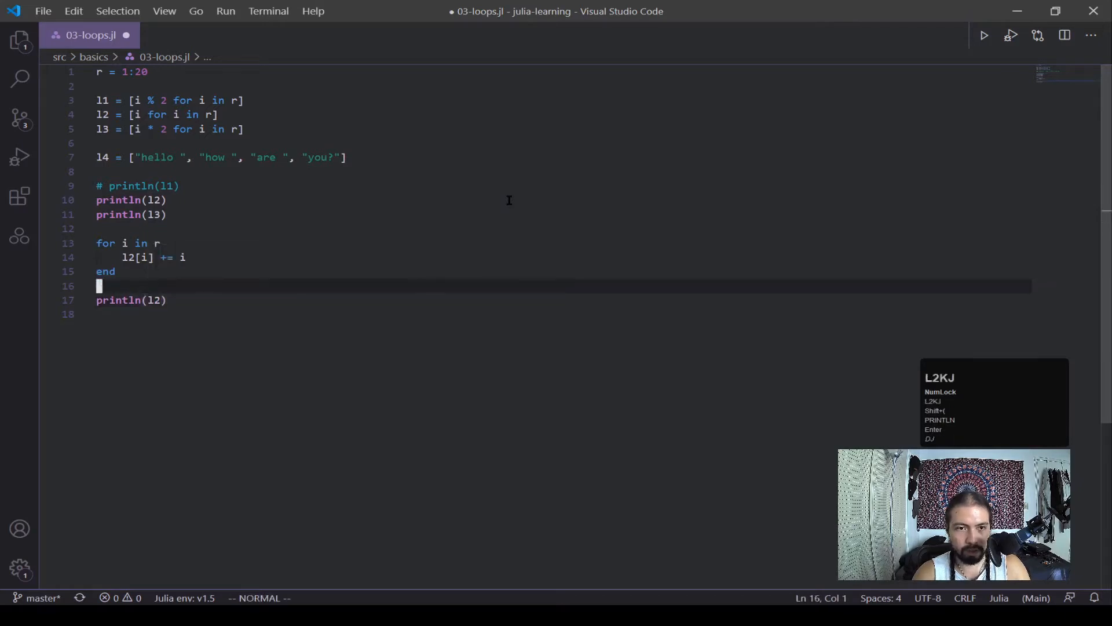
pyautogui.press('ctrl+s')
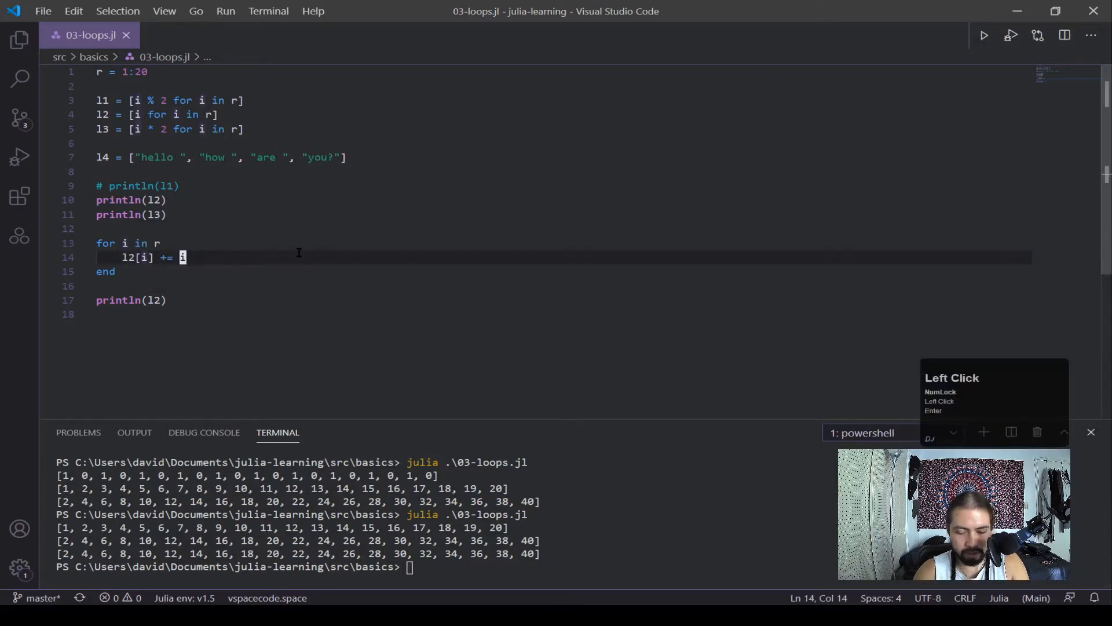
pyautogui.write('l2[i] =')
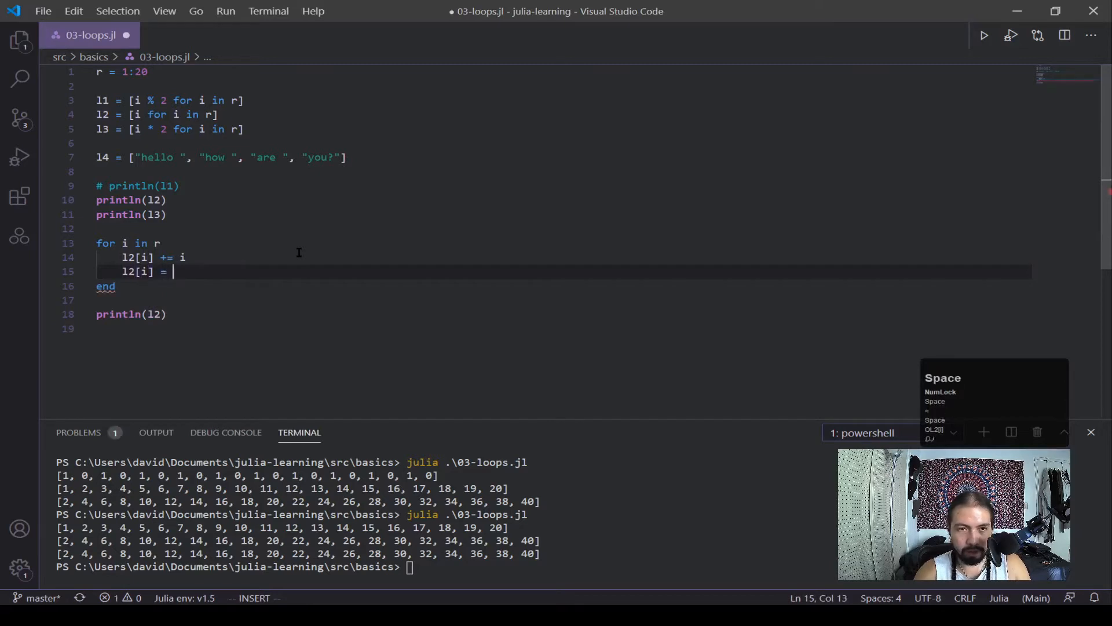
pyautogui.write('l2[i]')
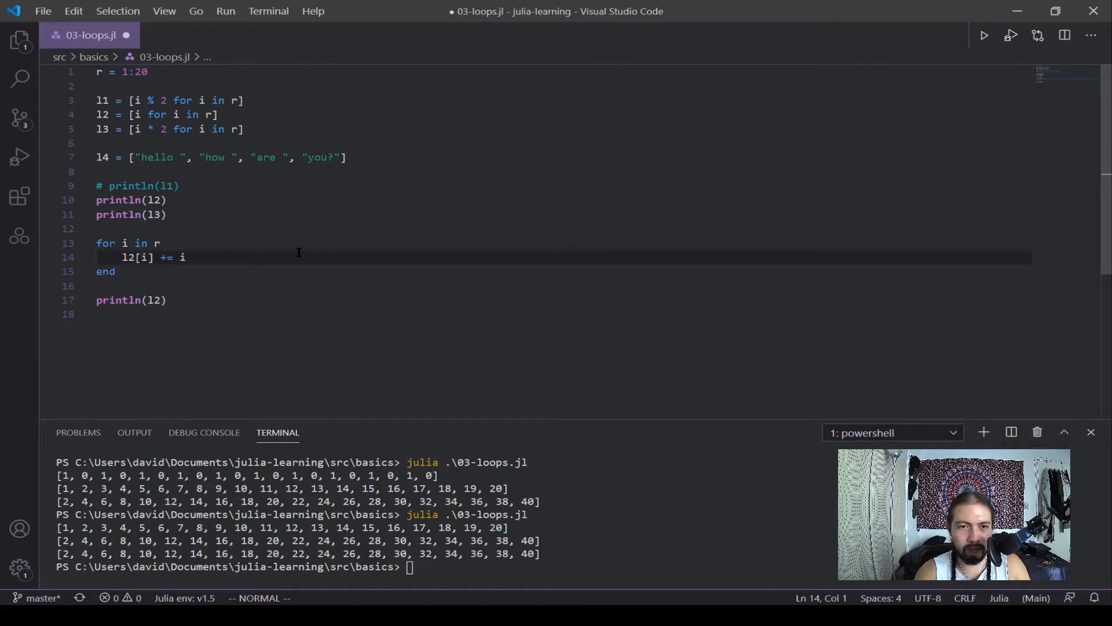
pyautogui.press('down')
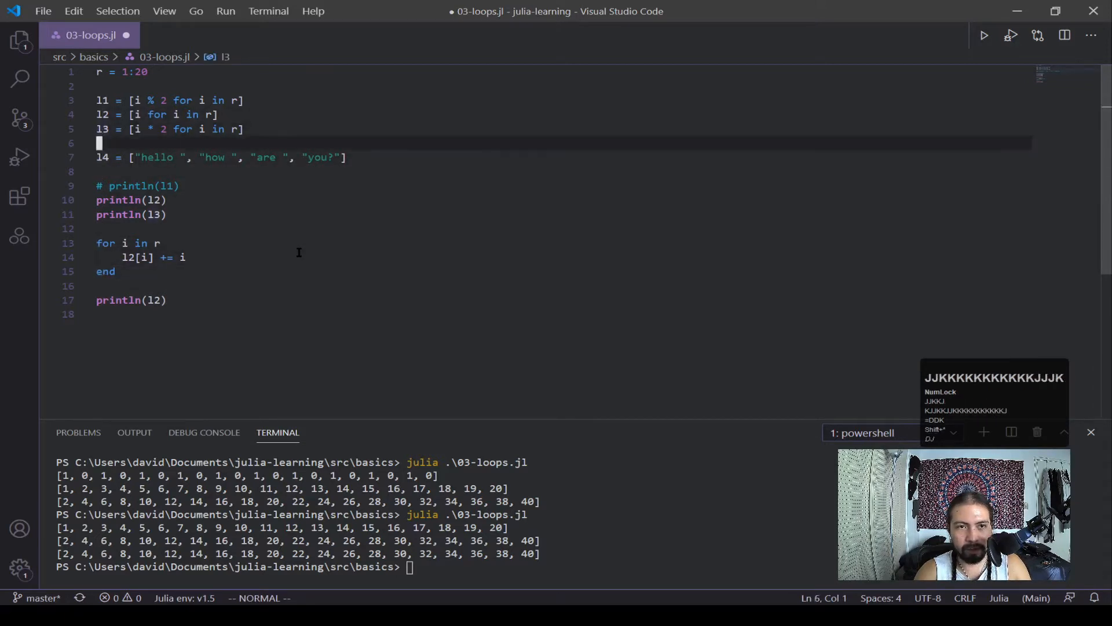
# Step: Comment out the println(l2) and println(l3) lines on lines 10–11
pyautogui.press('down')
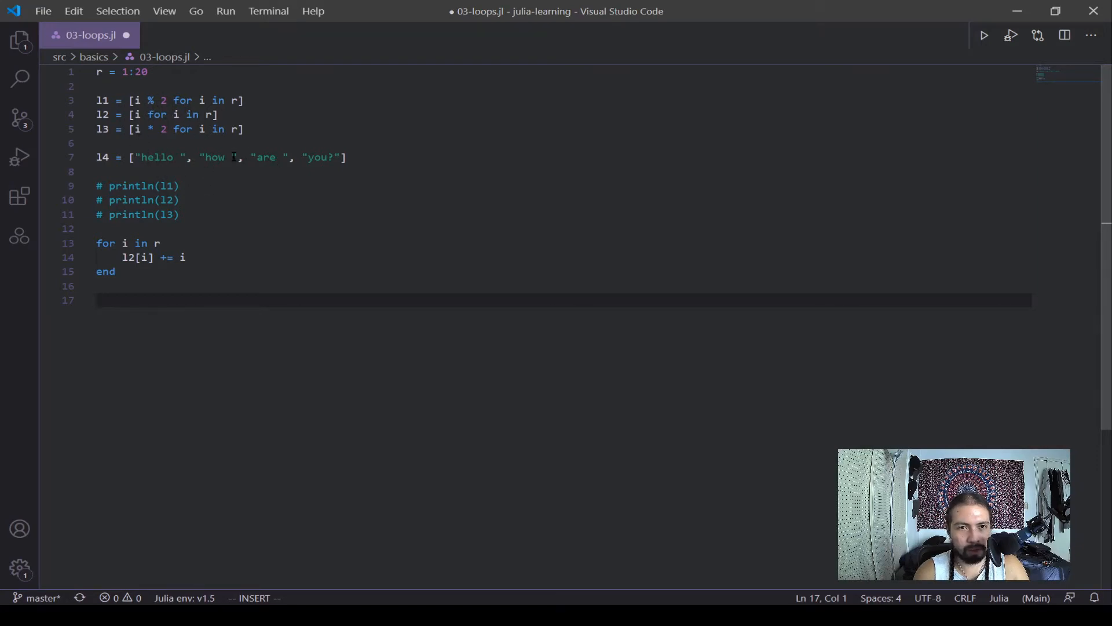
# Step: Write a for word in l4 loop that prints each word
pyautogui.write('for word')
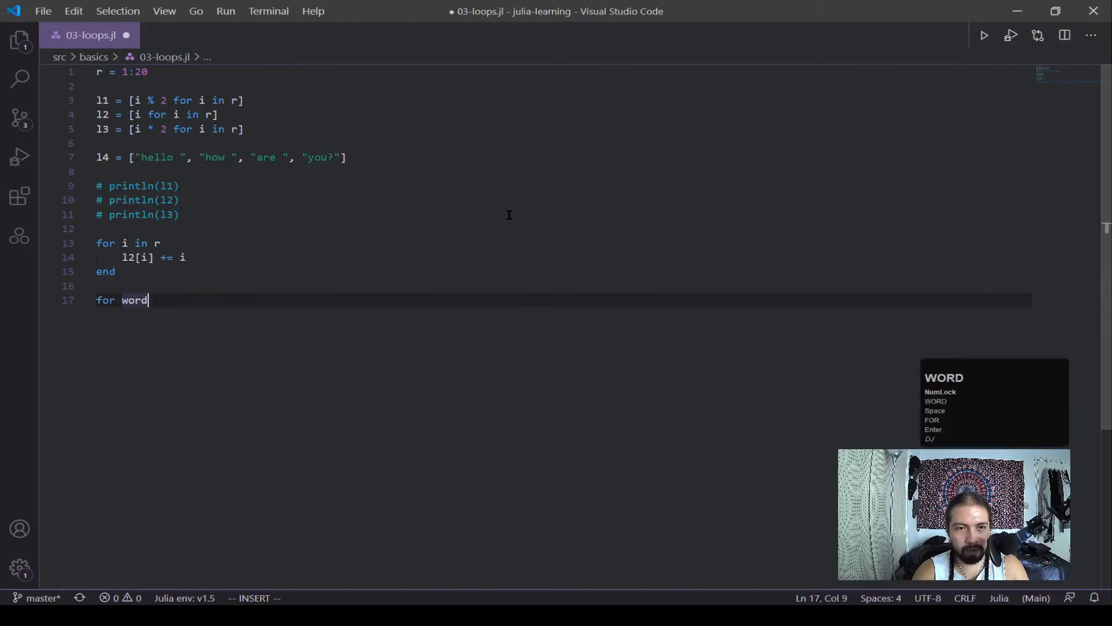
pyautogui.write('in l4')
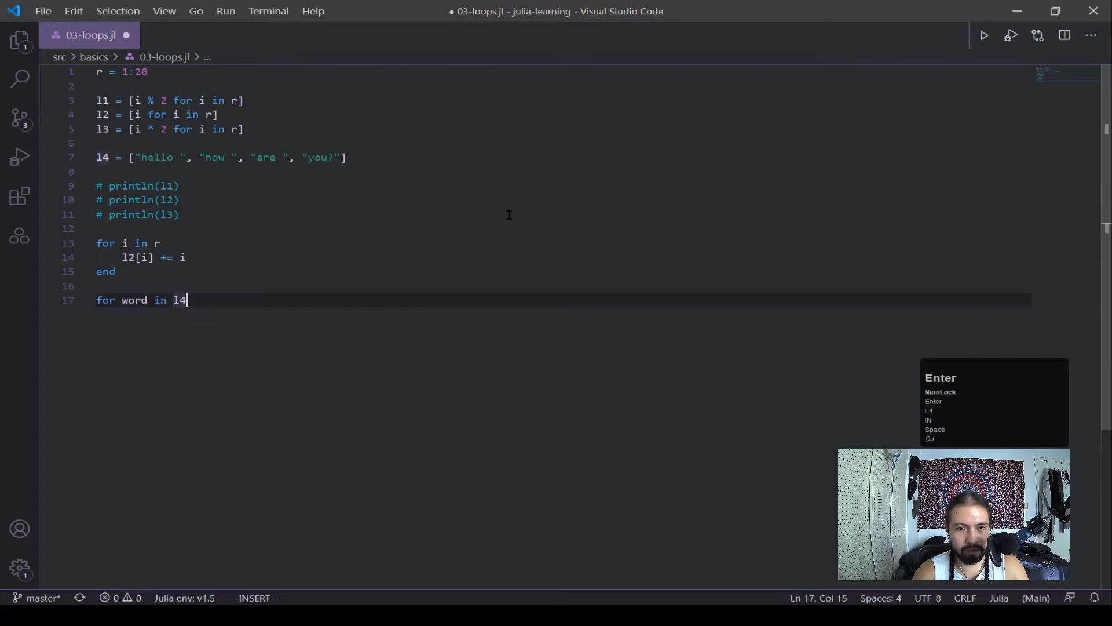
pyautogui.write('print')
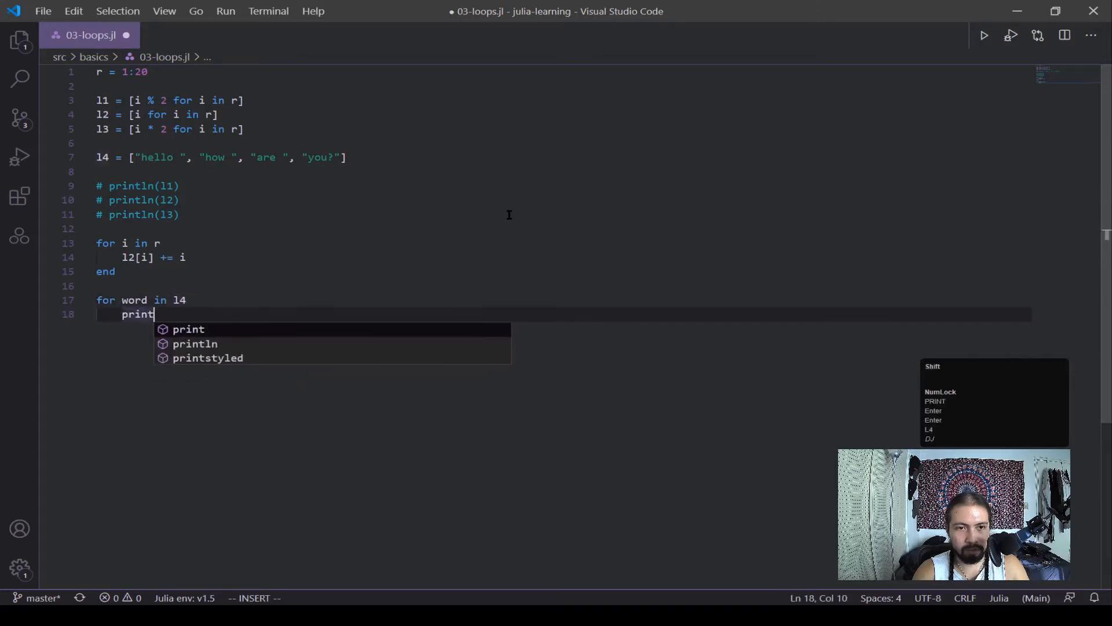
pyautogui.write('(word')
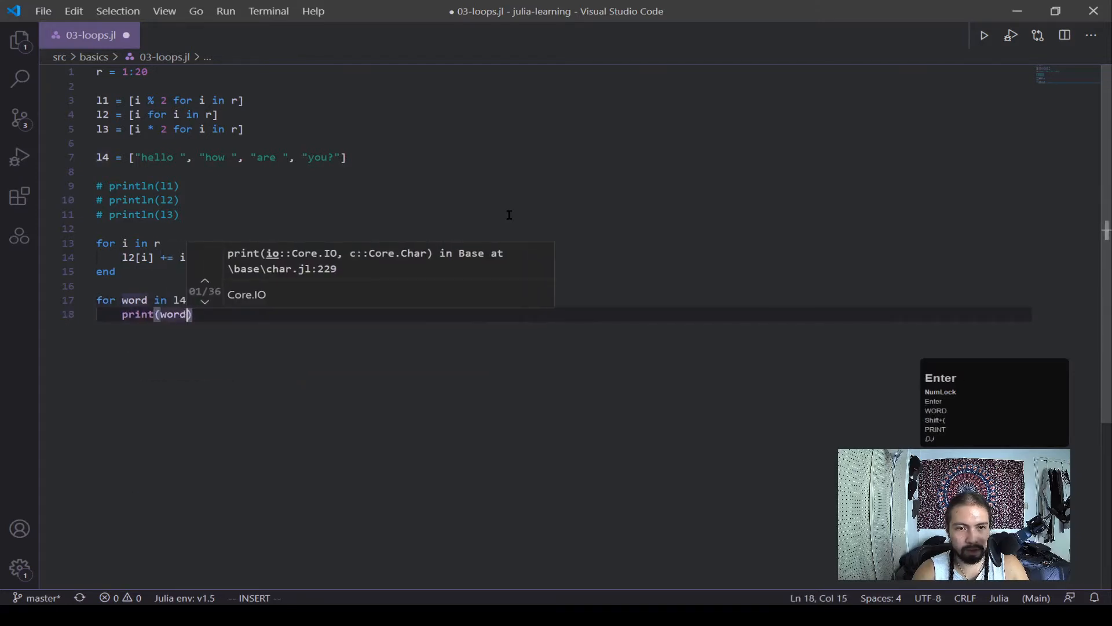
pyautogui.press('Enter')
pyautogui.write('end')
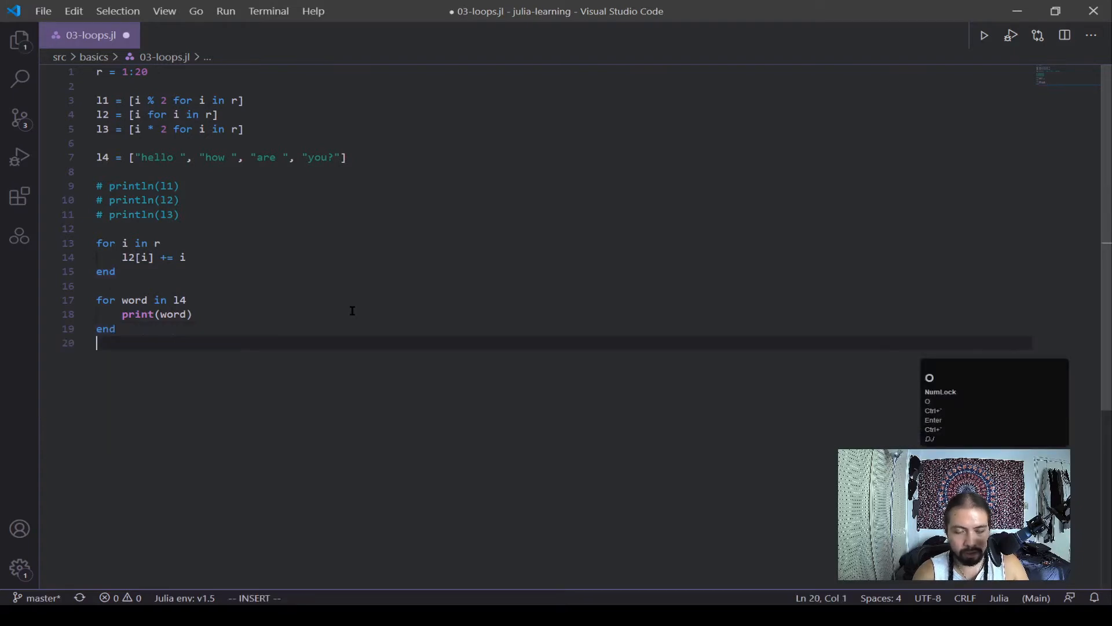
# Step: Add a second loop over 1:size(l4, 1) printing l4[i] by index
pyautogui.write('for i in')
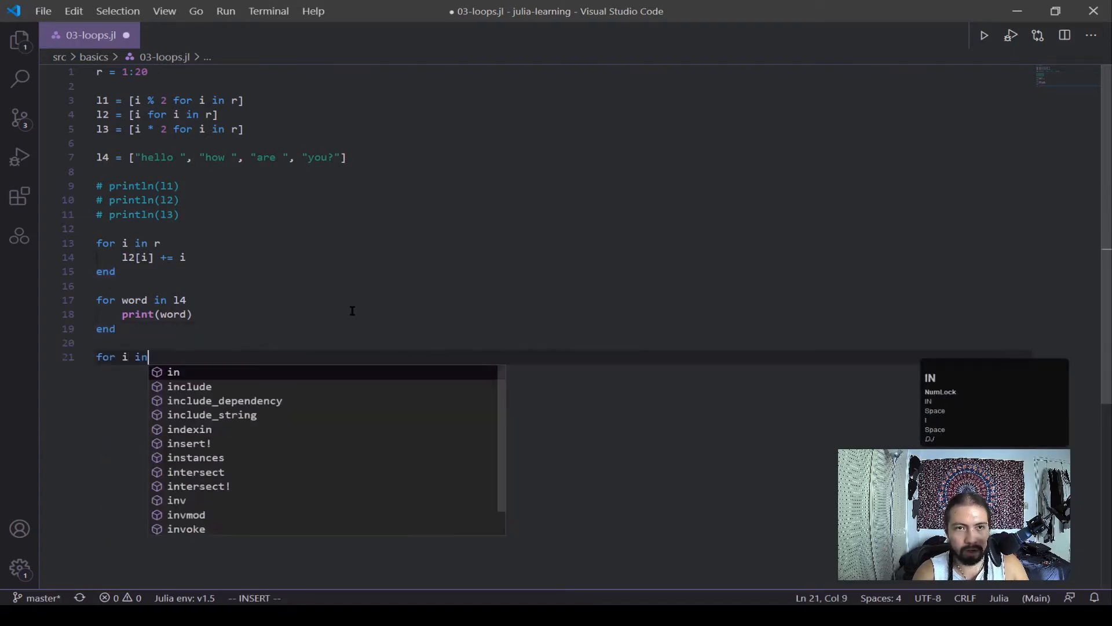
pyautogui.write('1')
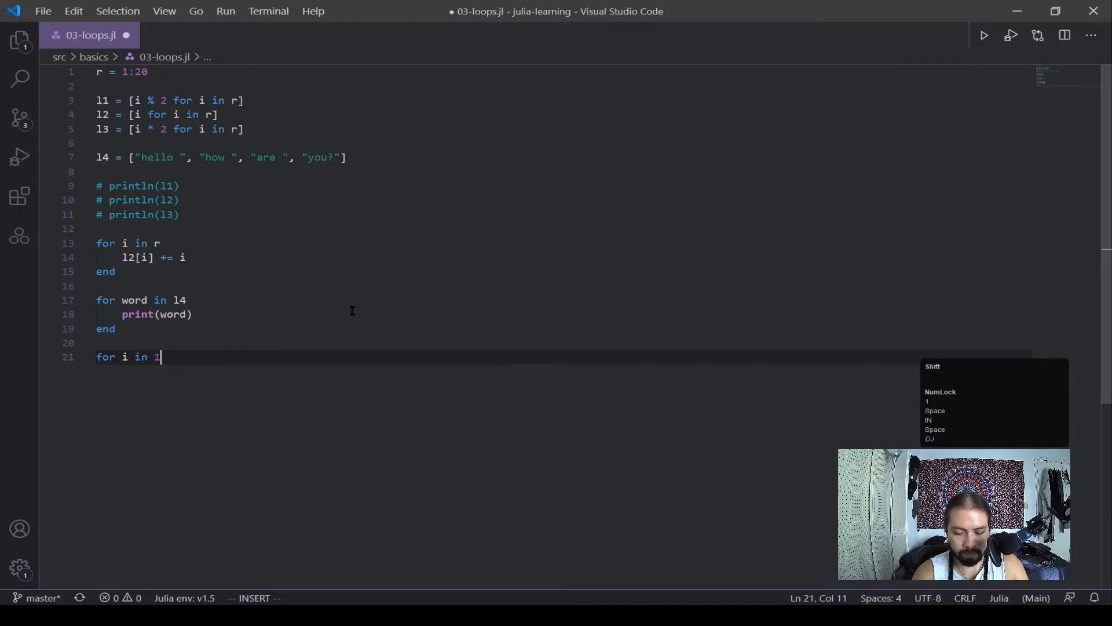
pyautogui.write(':size(')
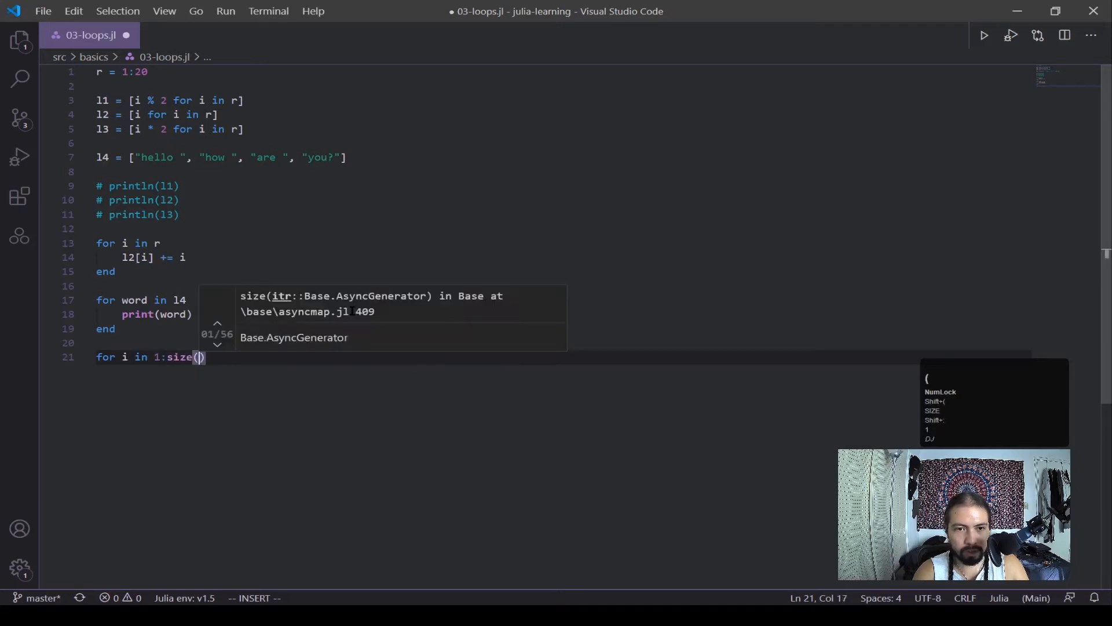
pyautogui.write('14,')
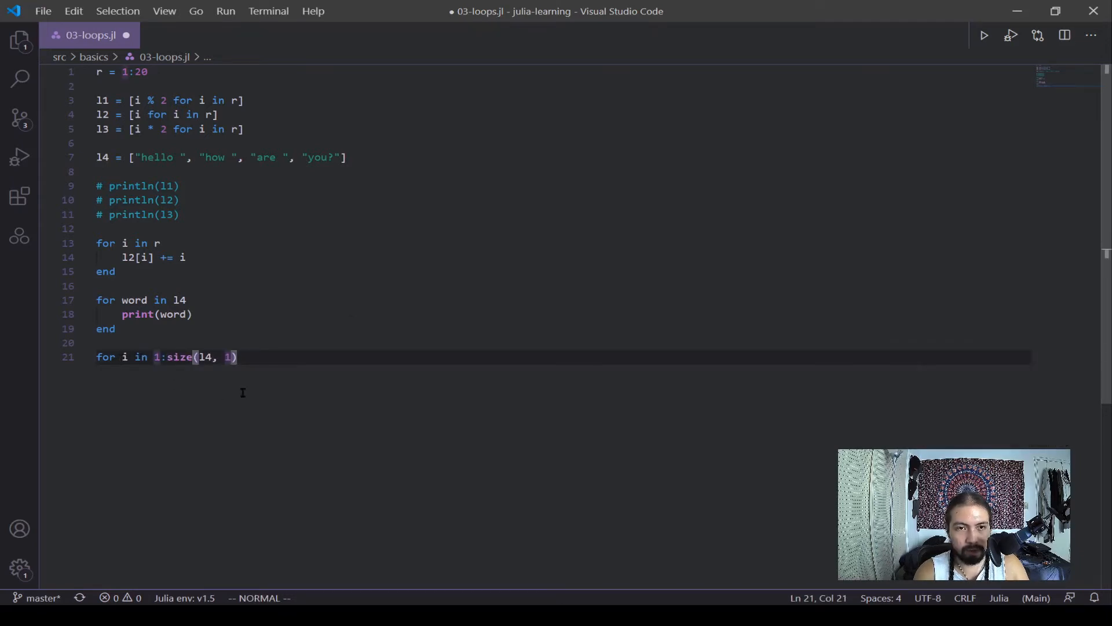
pyautogui.write('print(l4[i')
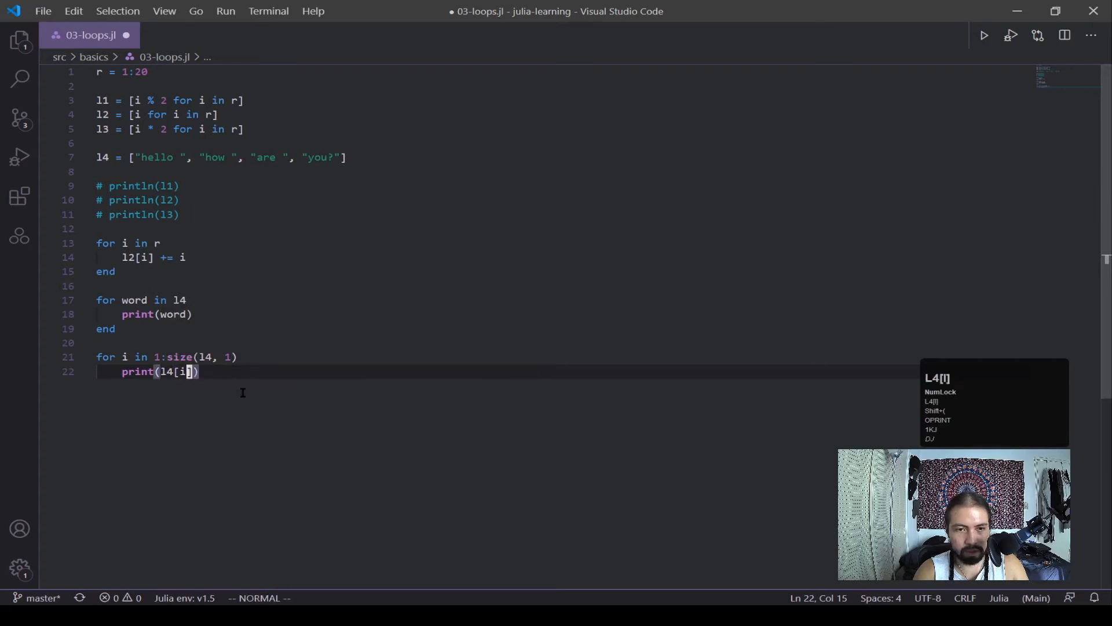
pyautogui.write('end')
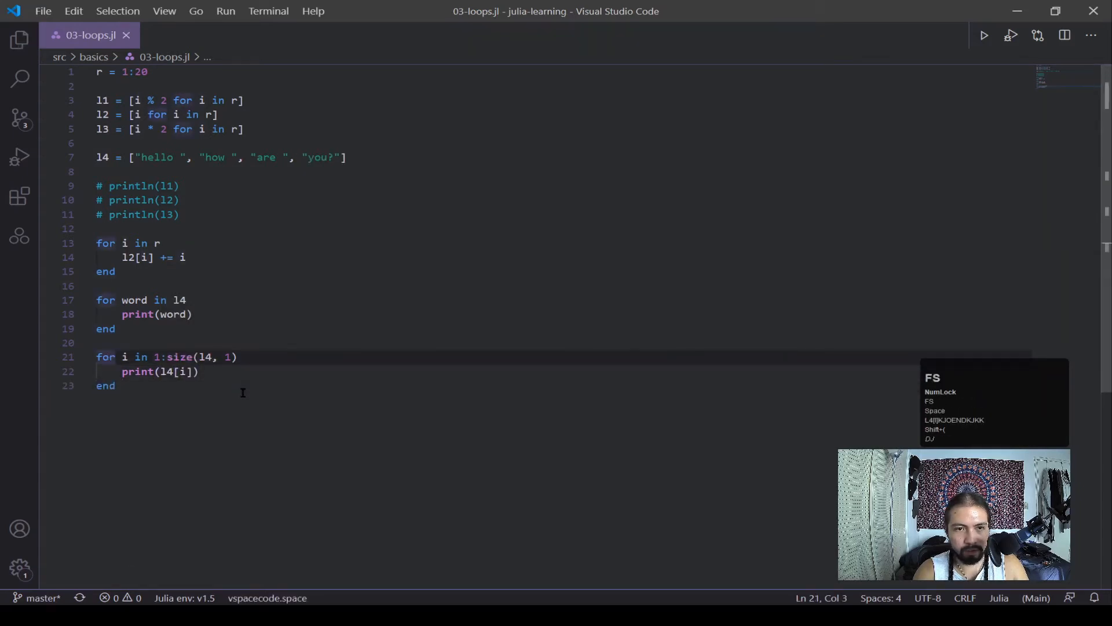
# Step: Insert println(" ") between the two loops and place the cursor in the word loop
pyautogui.write('println("')
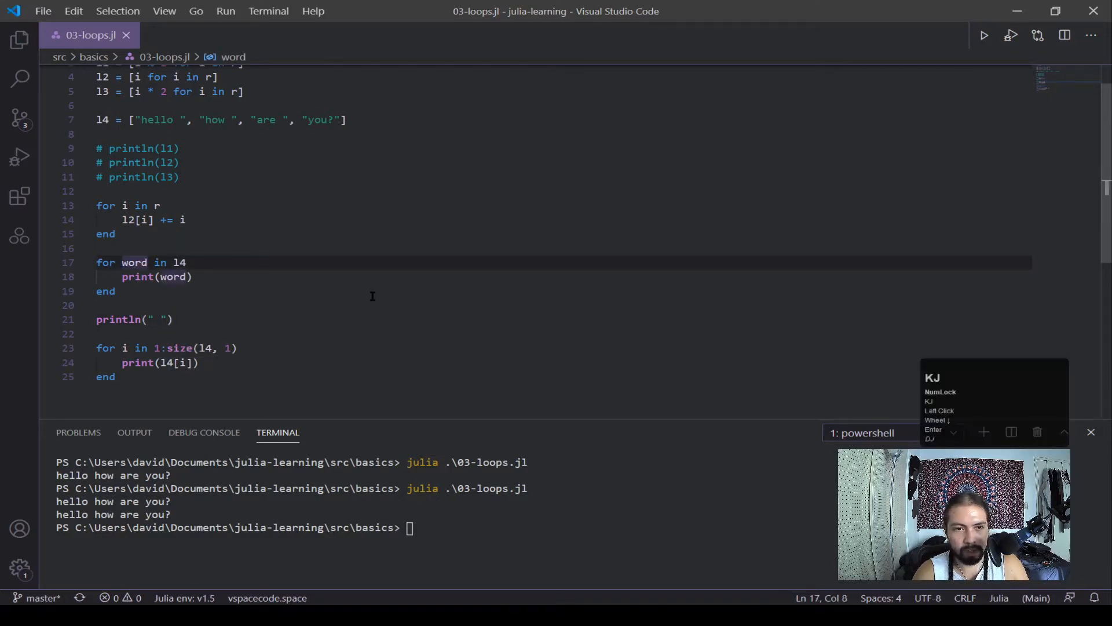
pyautogui.click(142, 362)
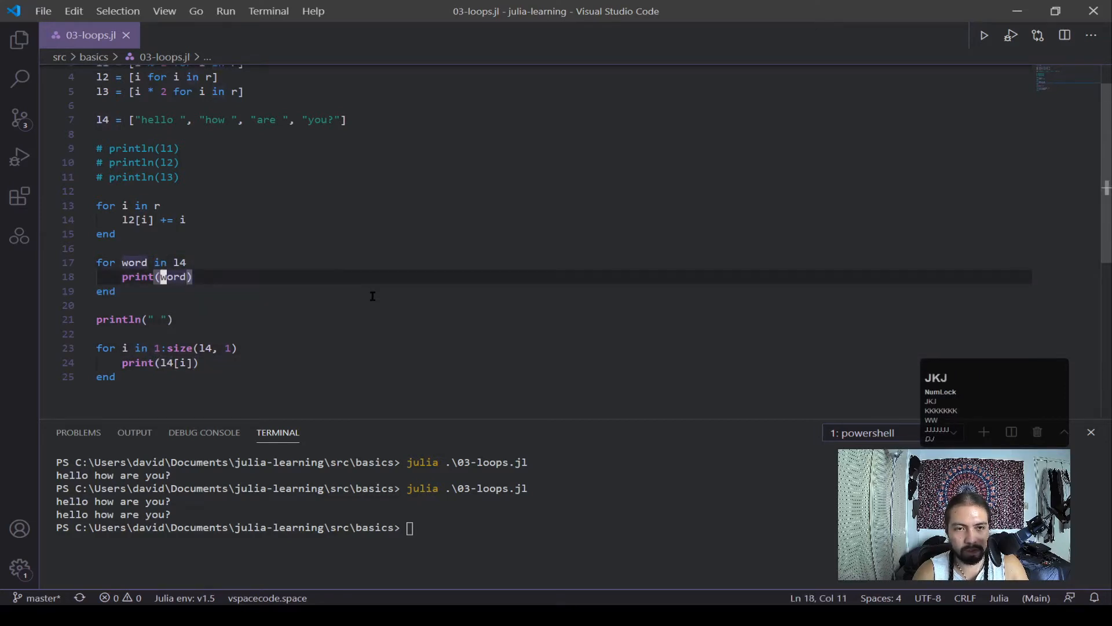
pyautogui.click(159, 262)
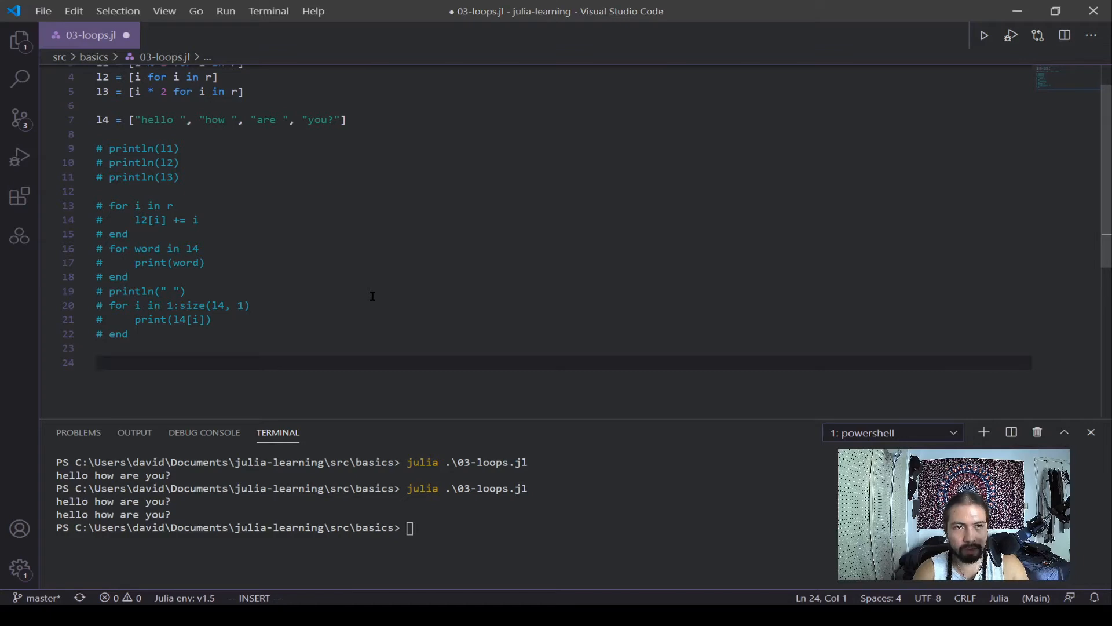
# Step: Write i = 0 and a while i < 5 loop with println(i) and i += 1
pyautogui.write('x')
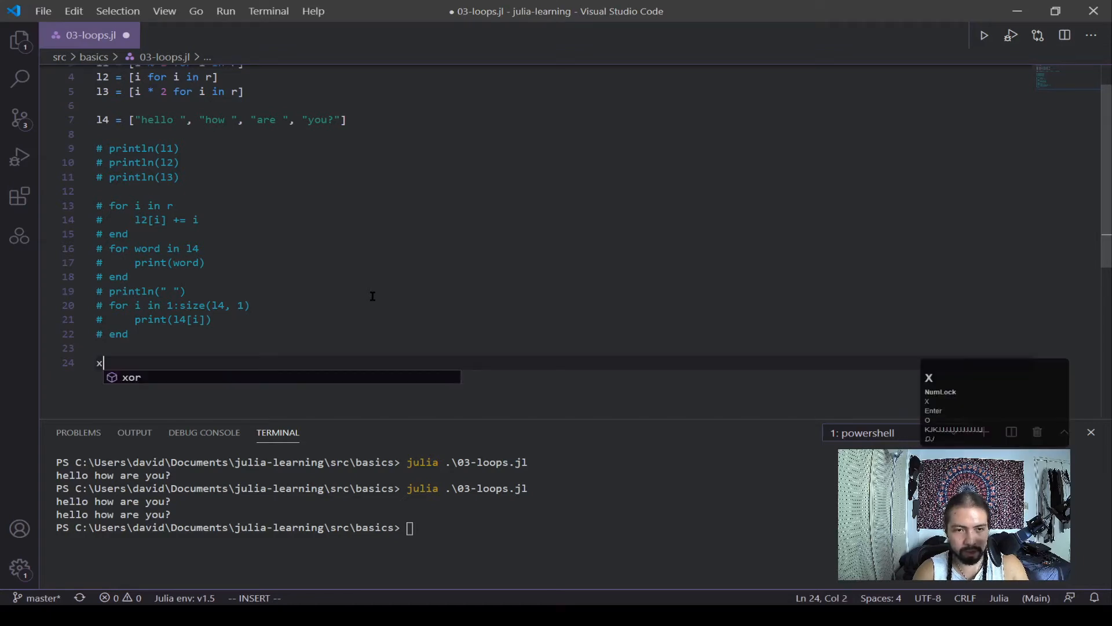
pyautogui.write('i = 0')
pyautogui.write('while i < 5')
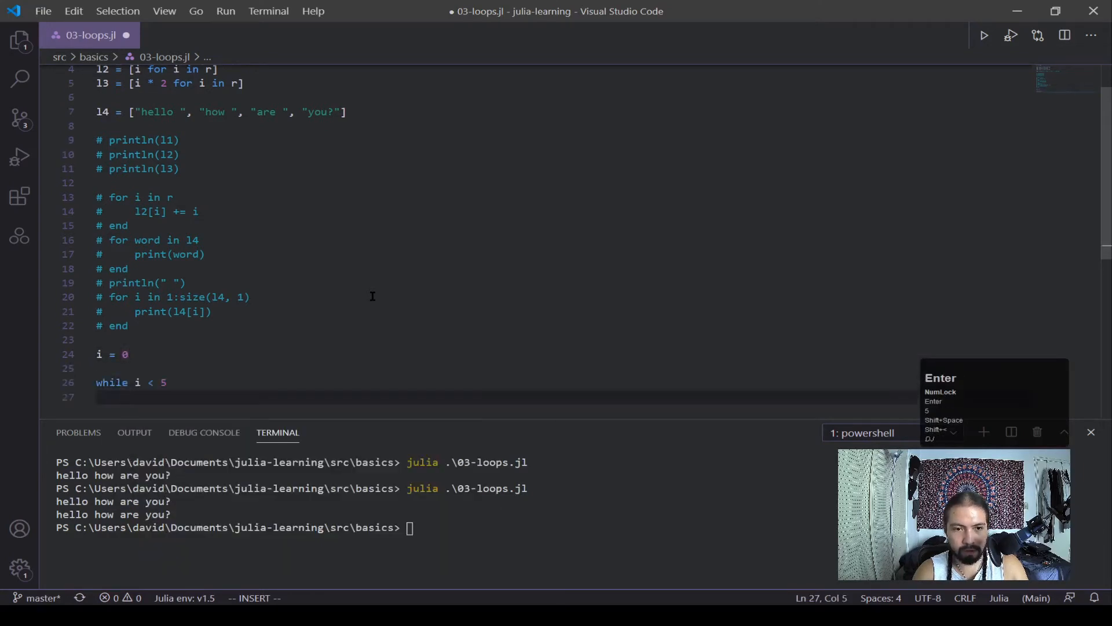
pyautogui.write('prin')
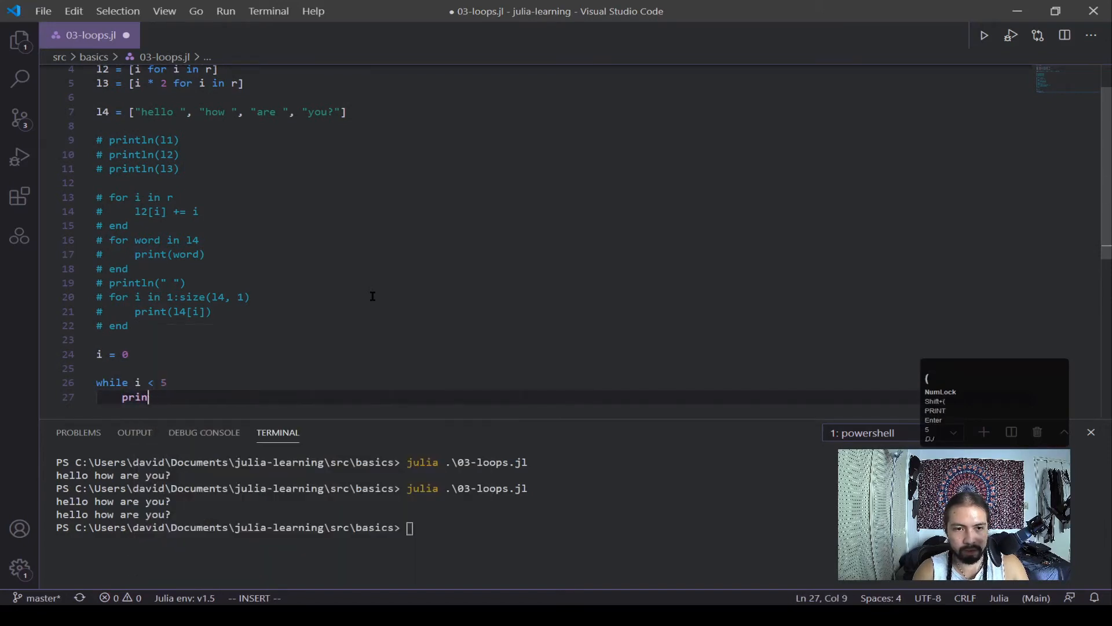
pyautogui.write('tln(i')
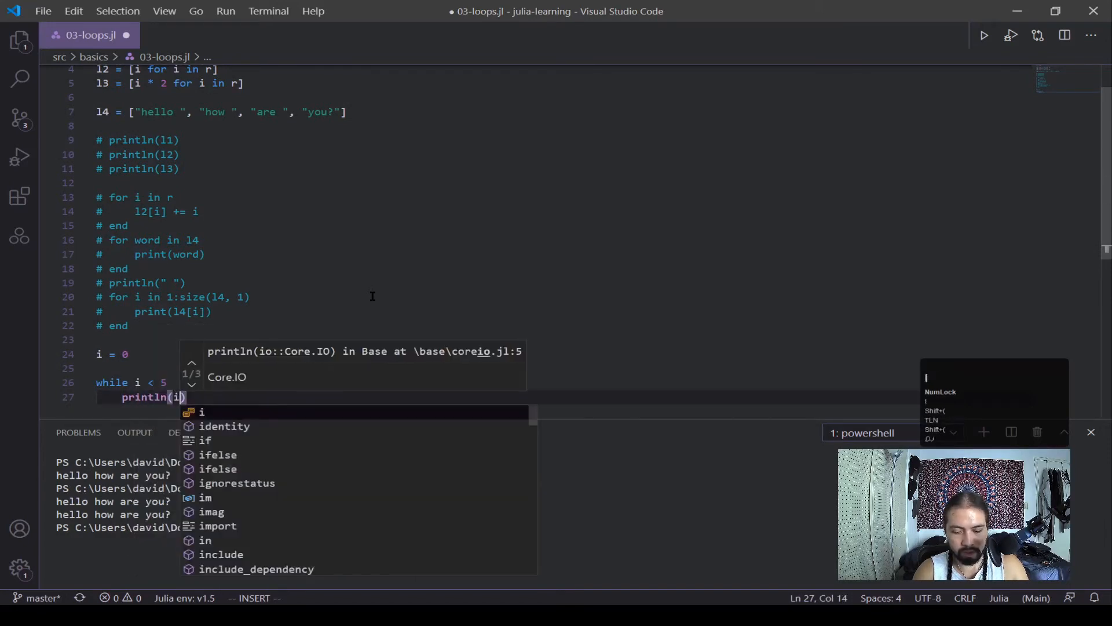
pyautogui.press('Enter')
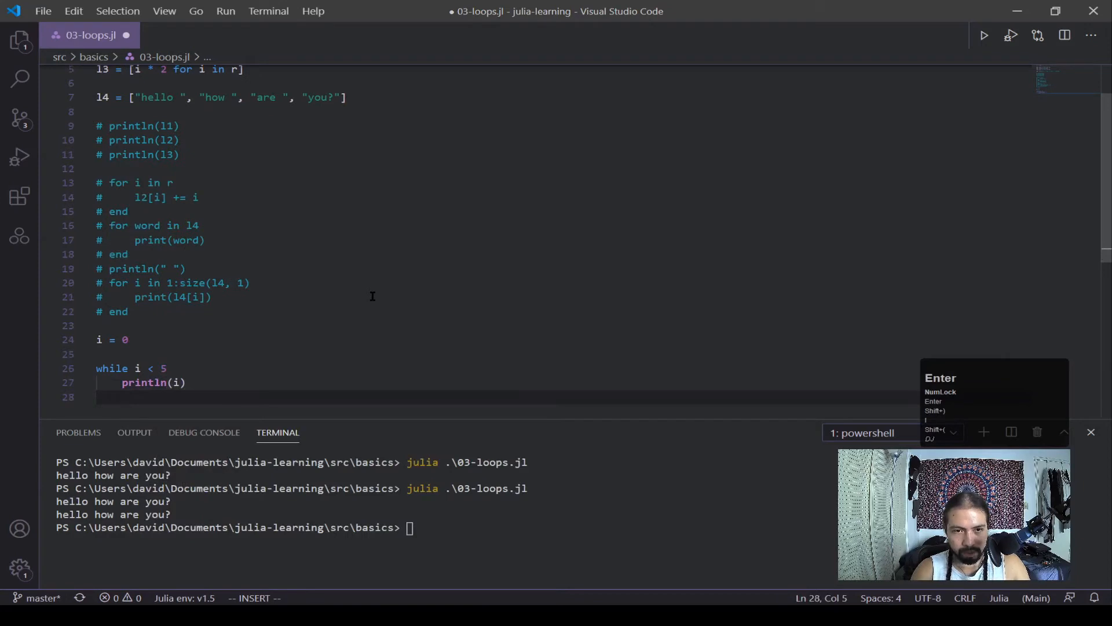
pyautogui.write('i')
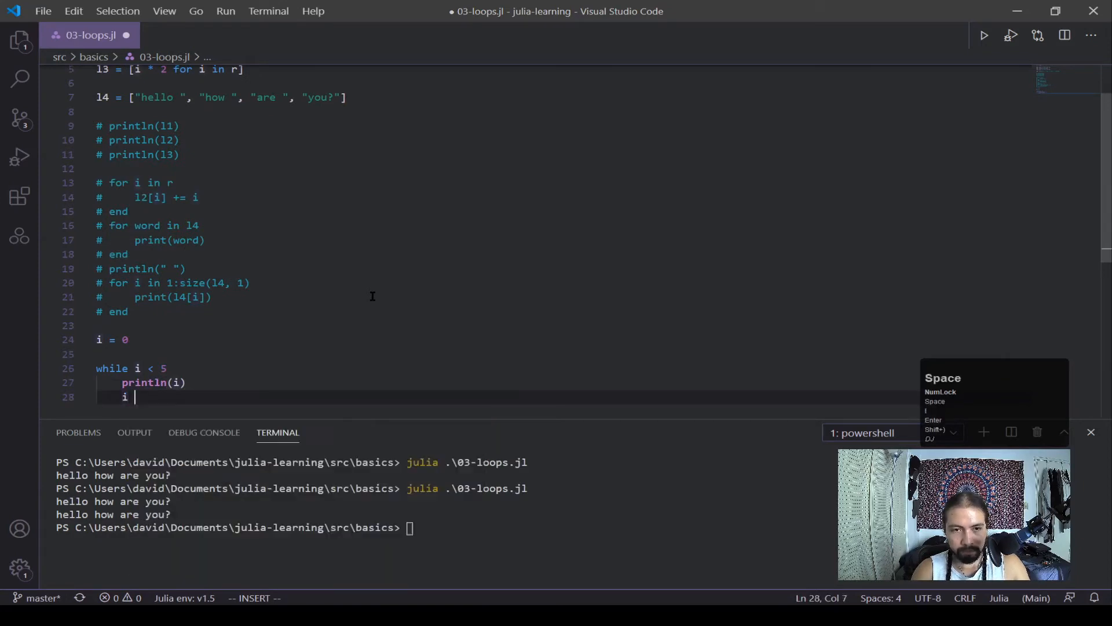
pyautogui.write('+=')
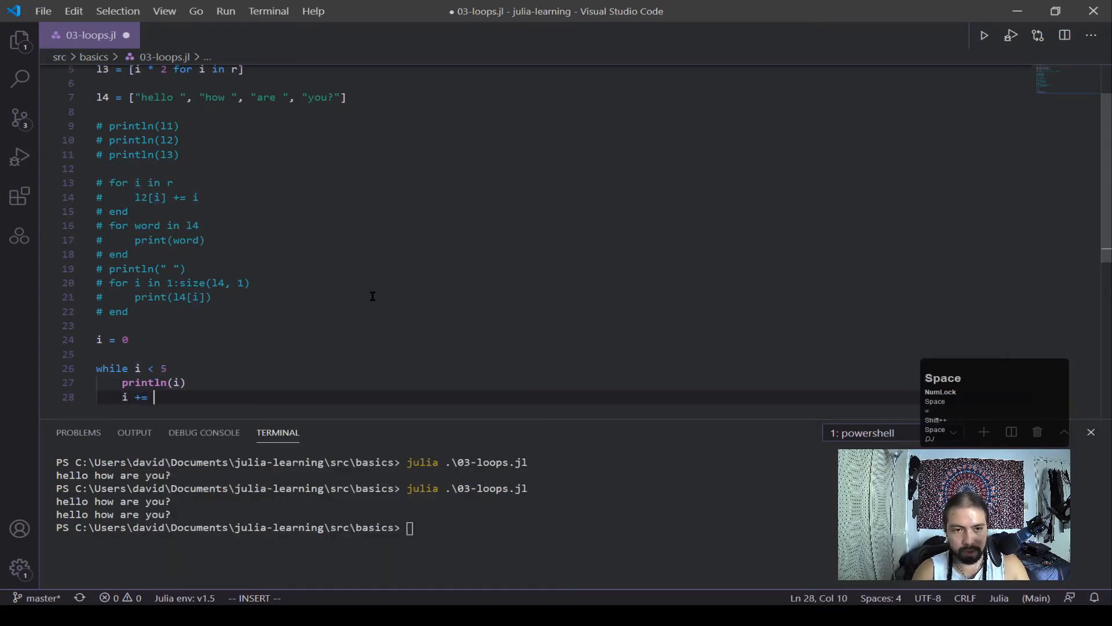
pyautogui.press('enter')
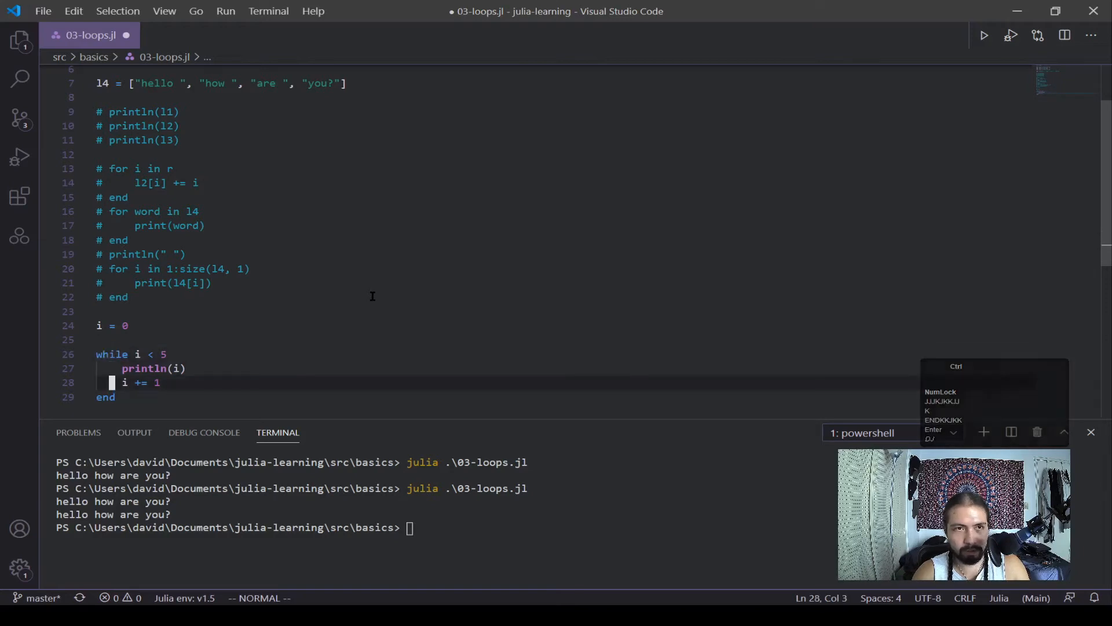
# Step: Save and run julia .\03-loops.jl, getting a soft-scope warning and UndefVarError
pyautogui.press('ctrl+s')
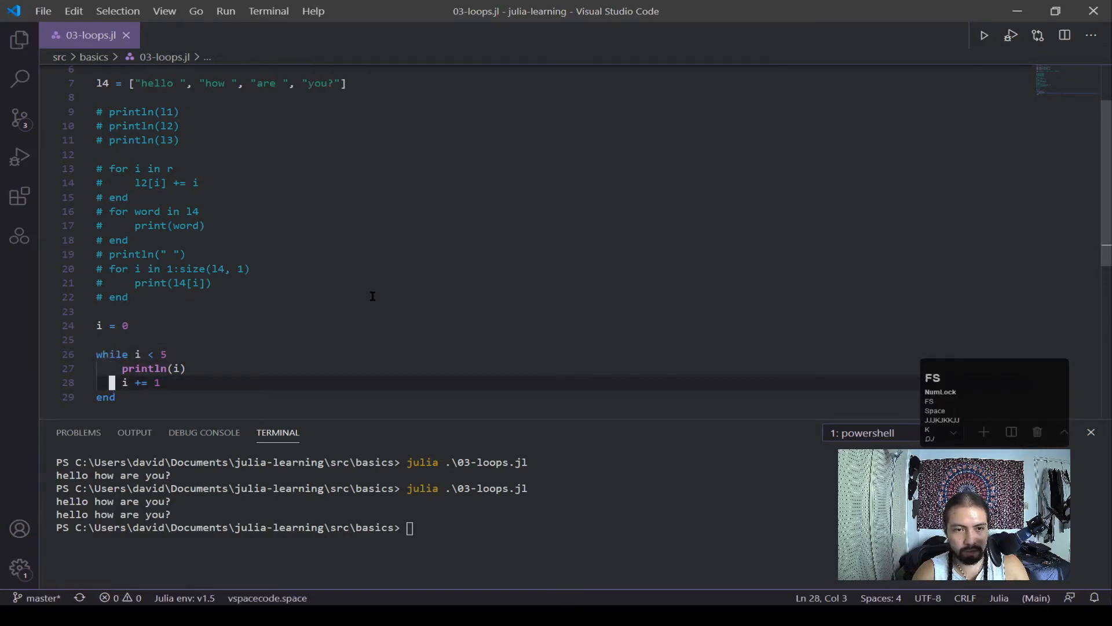
pyautogui.write('julia .\\03-loops.jl')
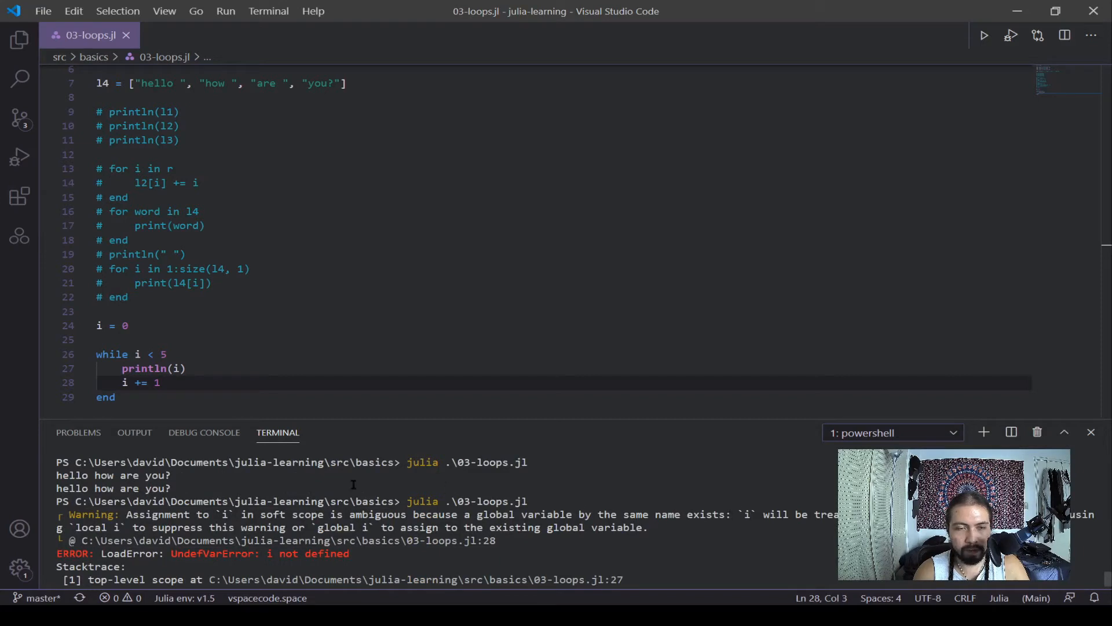
pyautogui.moveTo(247, 413)
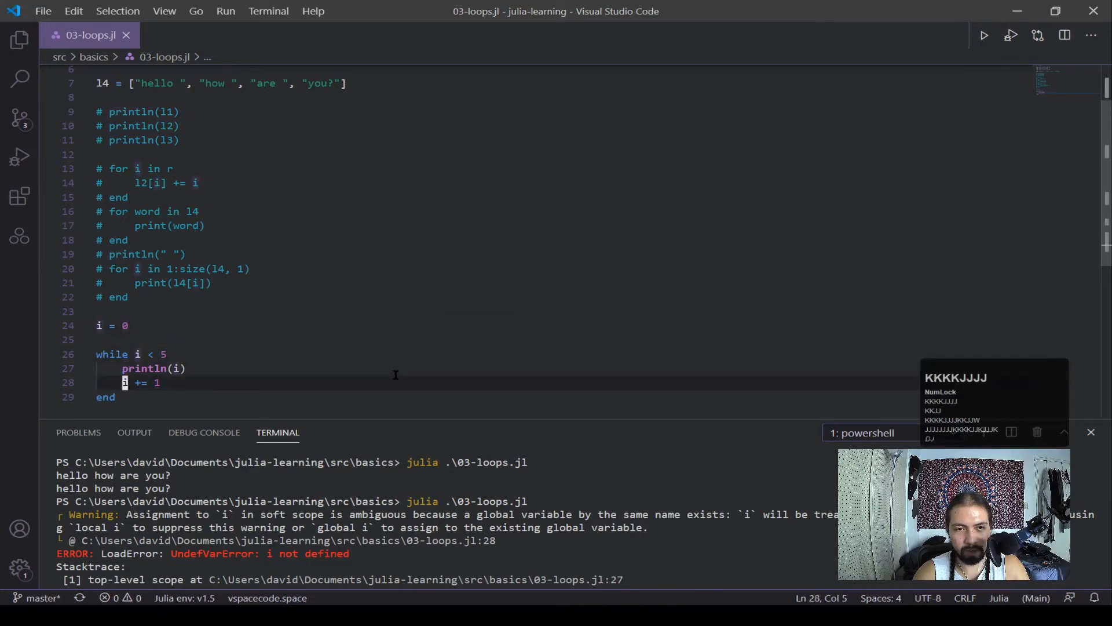
# Step: Add a '# global i' note above i = 0 and increment with global i += 1
pyautogui.press('Enter')
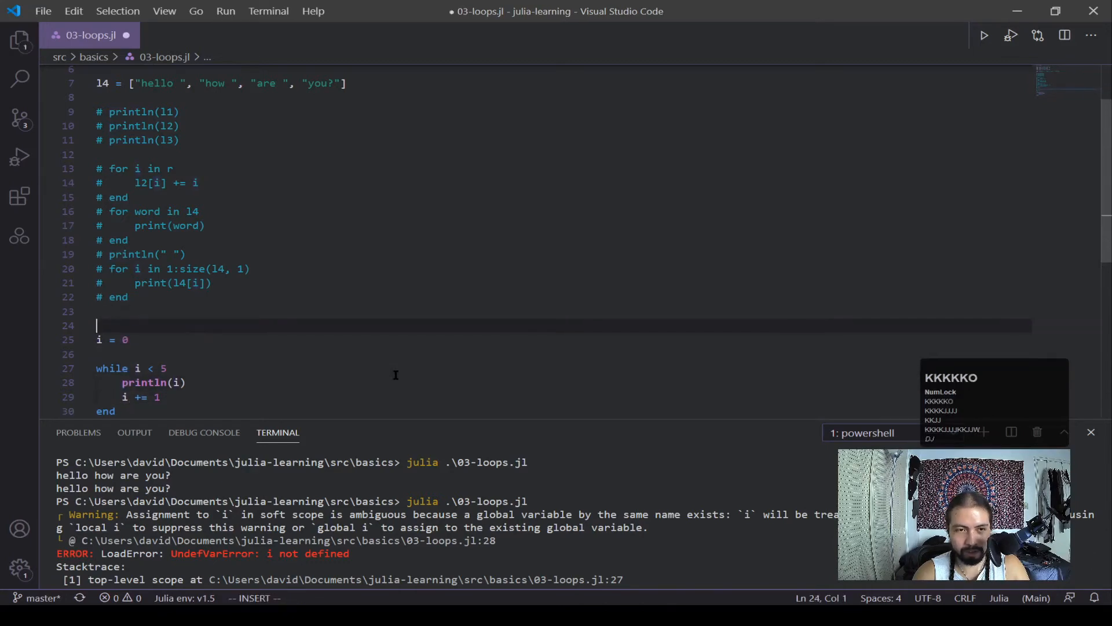
pyautogui.write('# glov')
pyautogui.write('# local i')
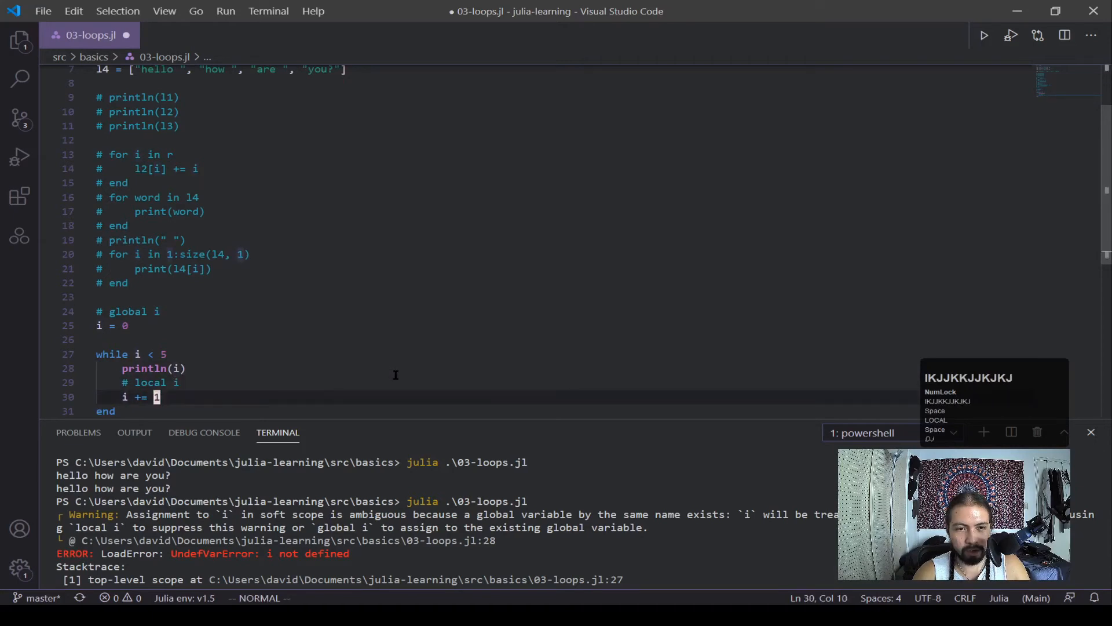
pyautogui.write('gl')
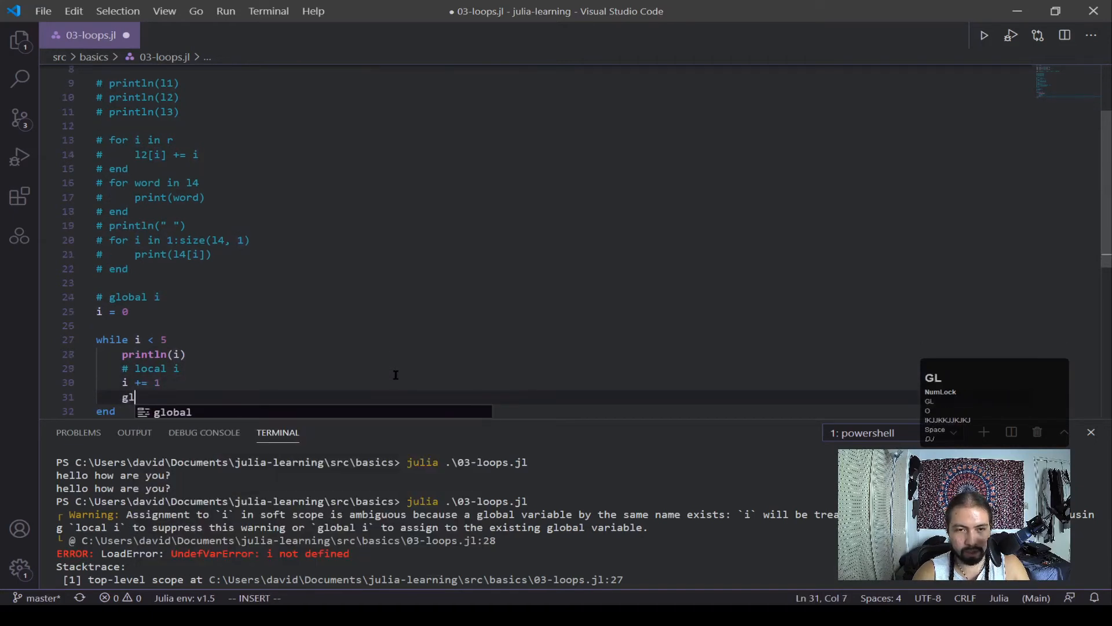
pyautogui.write('obal i +=')
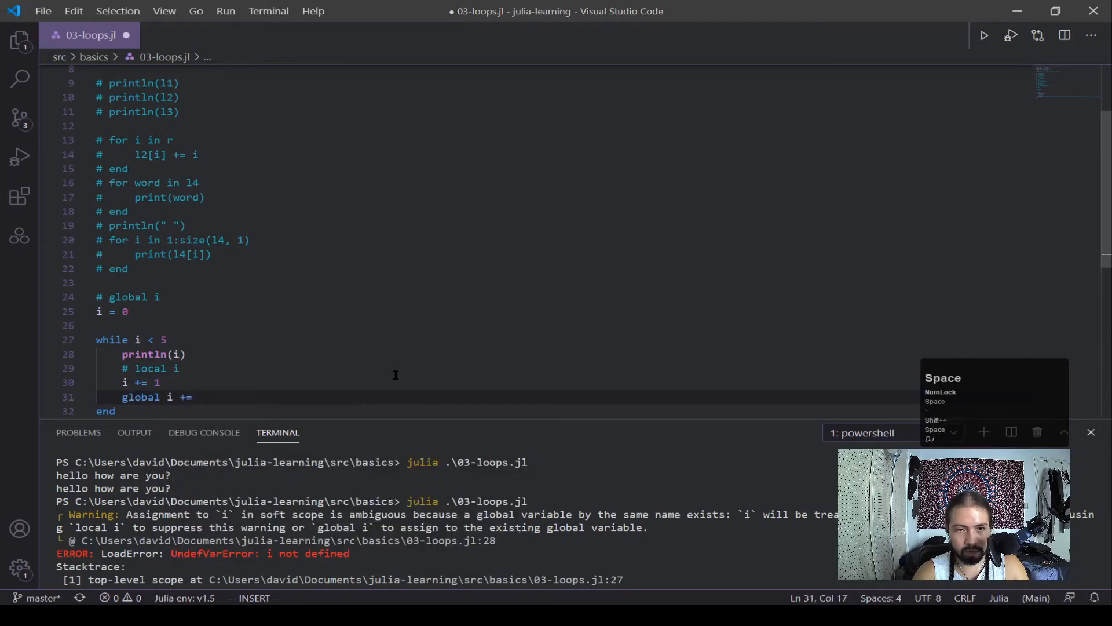
pyautogui.write('1')
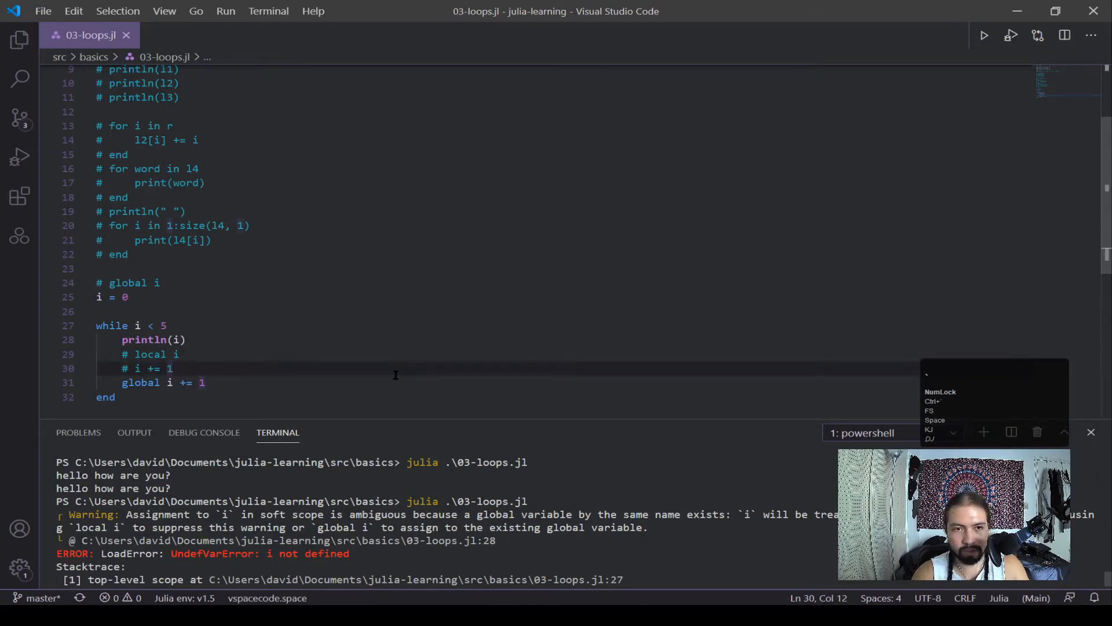
# Step: Rerun julia .\03-loops.jl to print 0 through 4, then return to the editor
pyautogui.press('Enter')
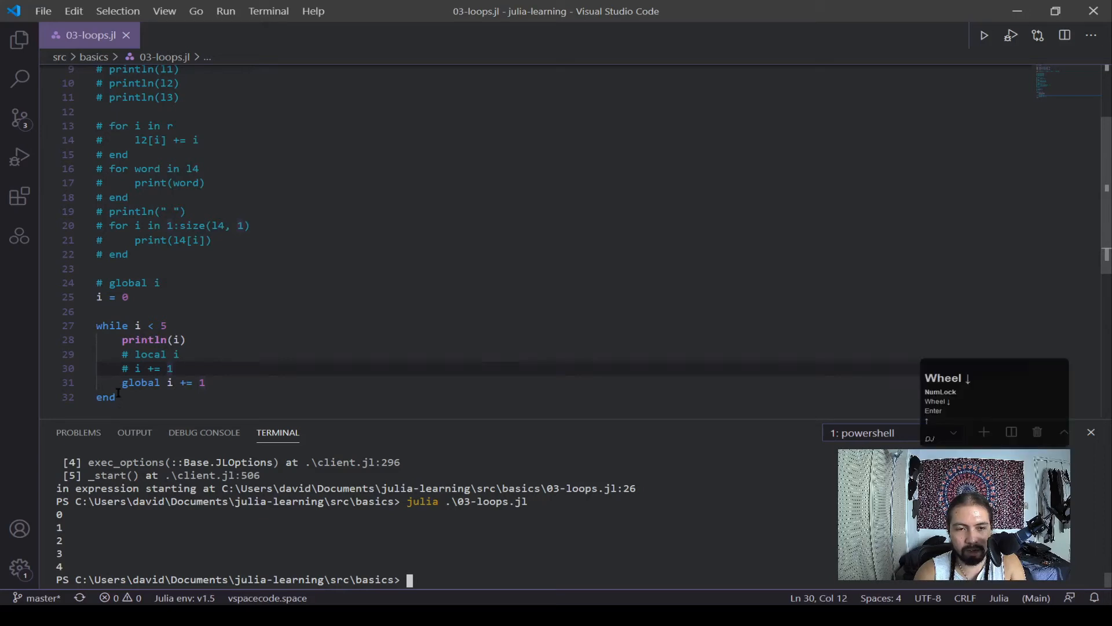
pyautogui.scroll(-3)
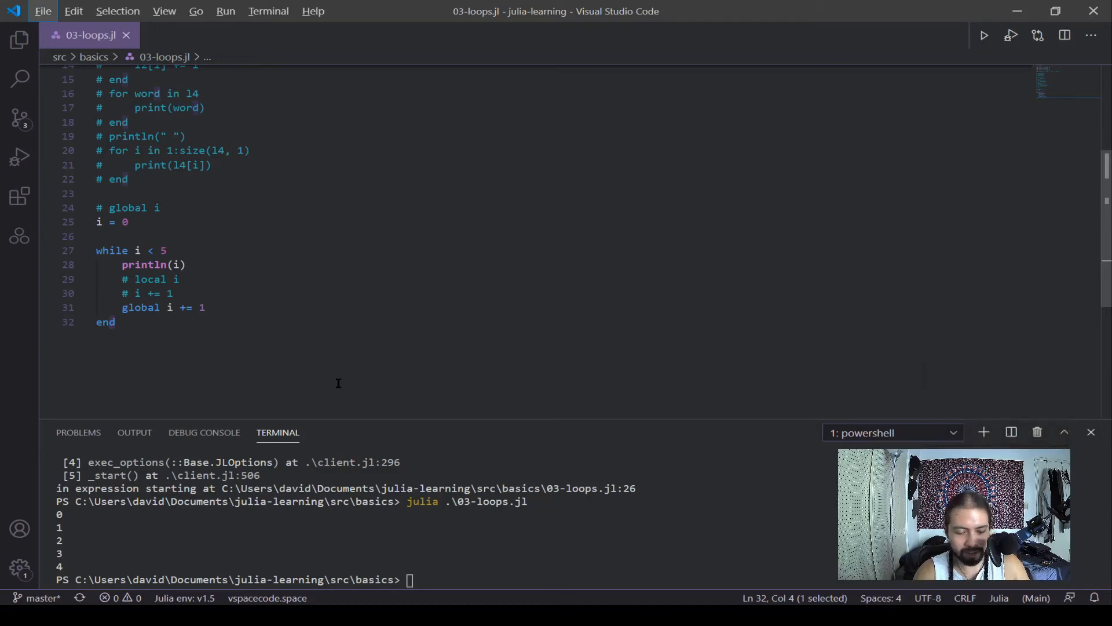
pyautogui.click(110, 321)
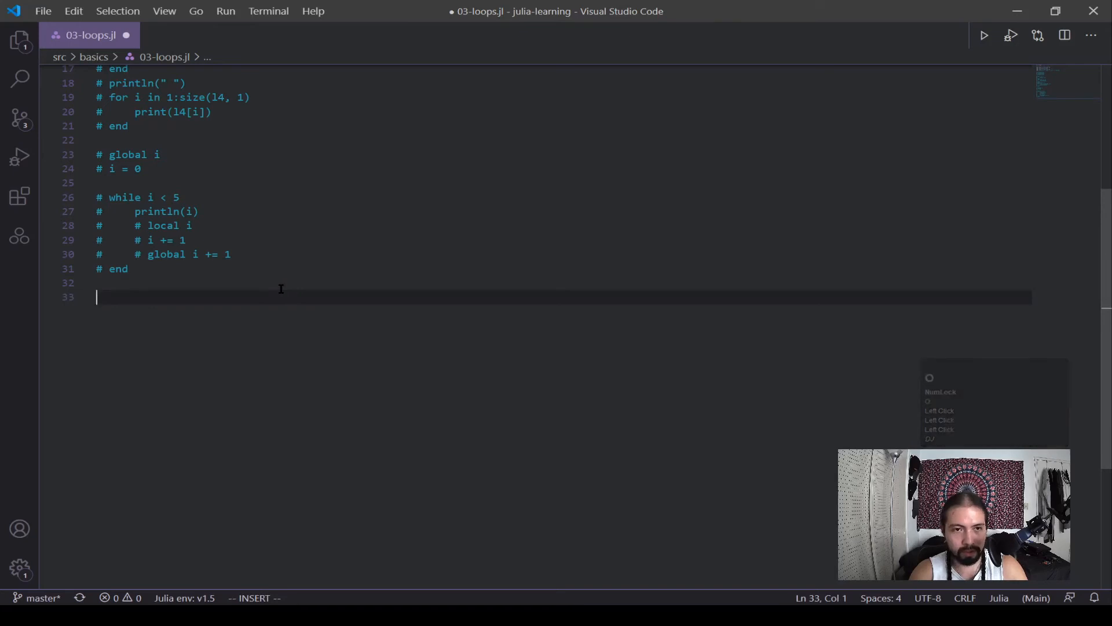
# Step: Create z = zeros(3, 4) and start an outer loop over columns 1:size(z, 2)
pyautogui.write('z =')
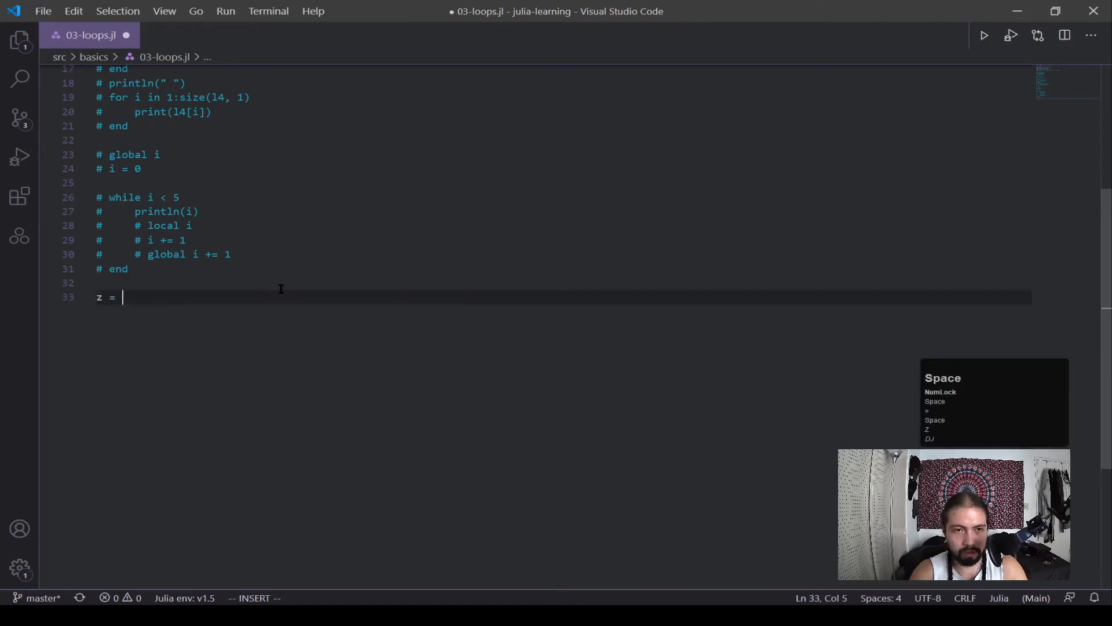
pyautogui.write('zer')
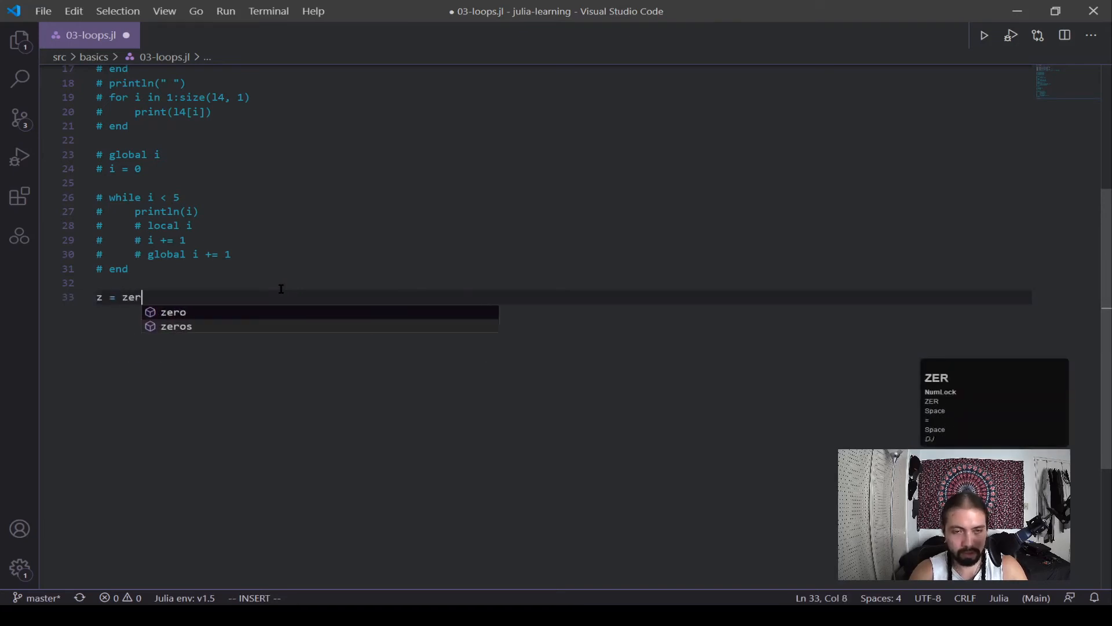
pyautogui.write('os(')
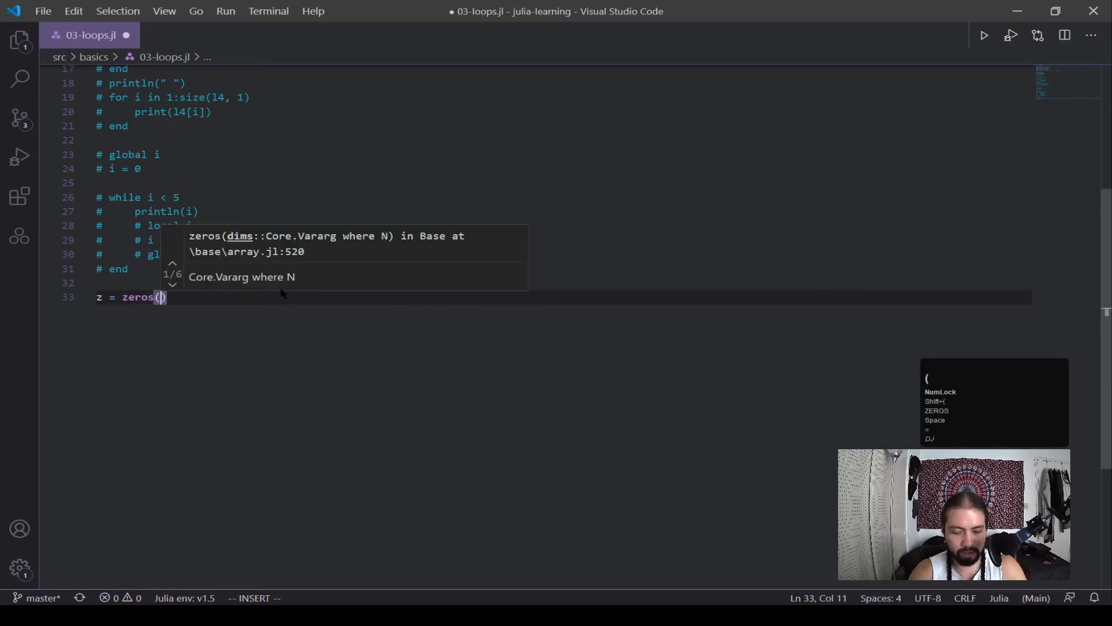
pyautogui.write('3, 4')
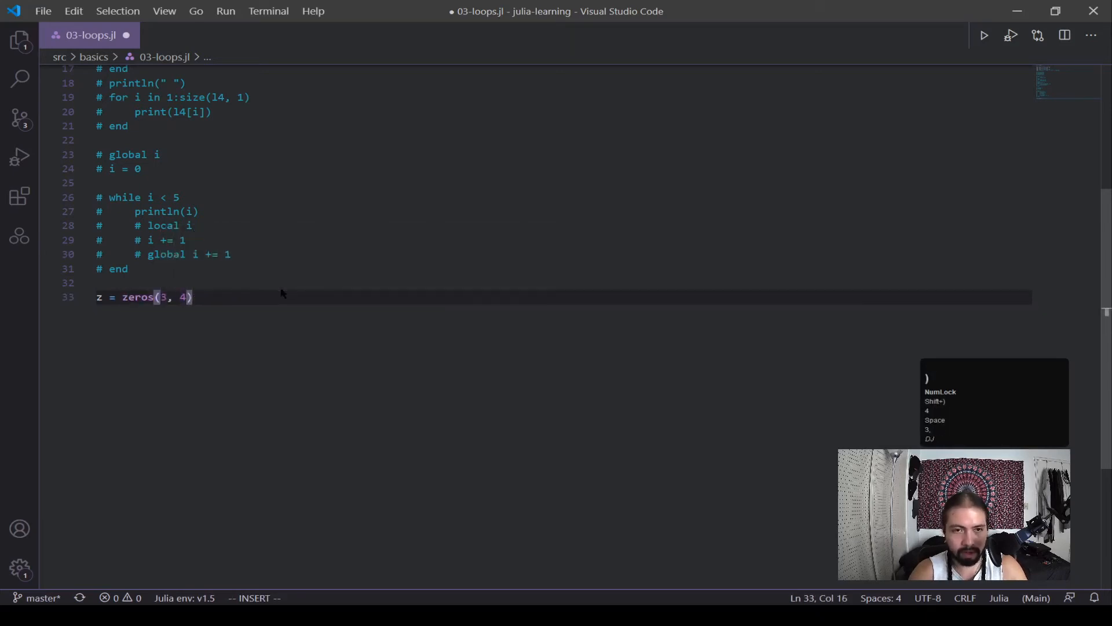
pyautogui.write('for c')
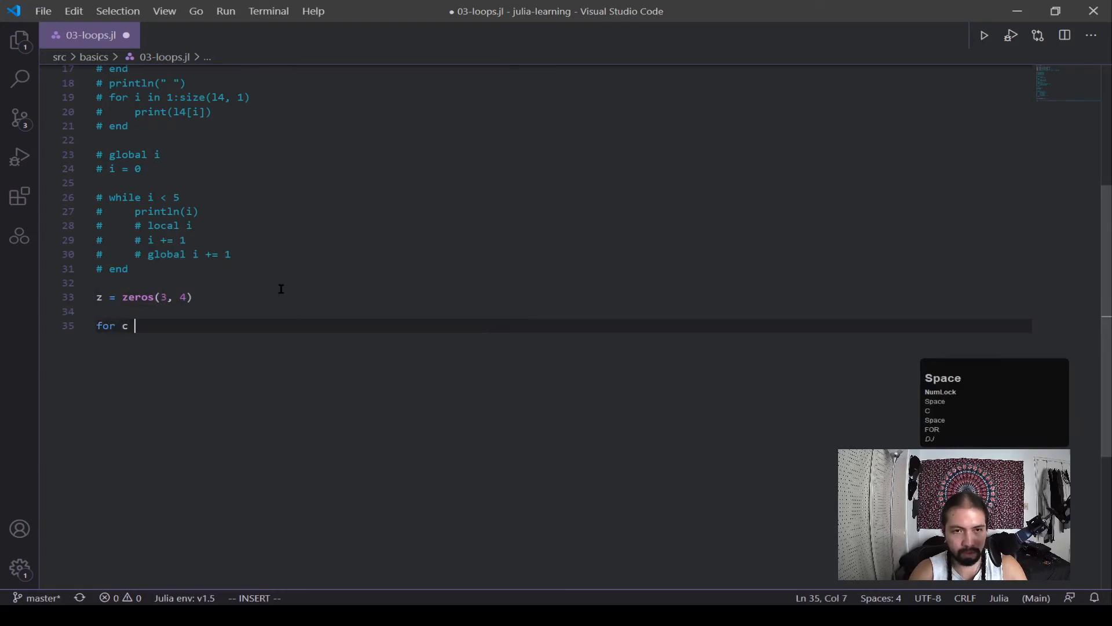
pyautogui.write('in 1')
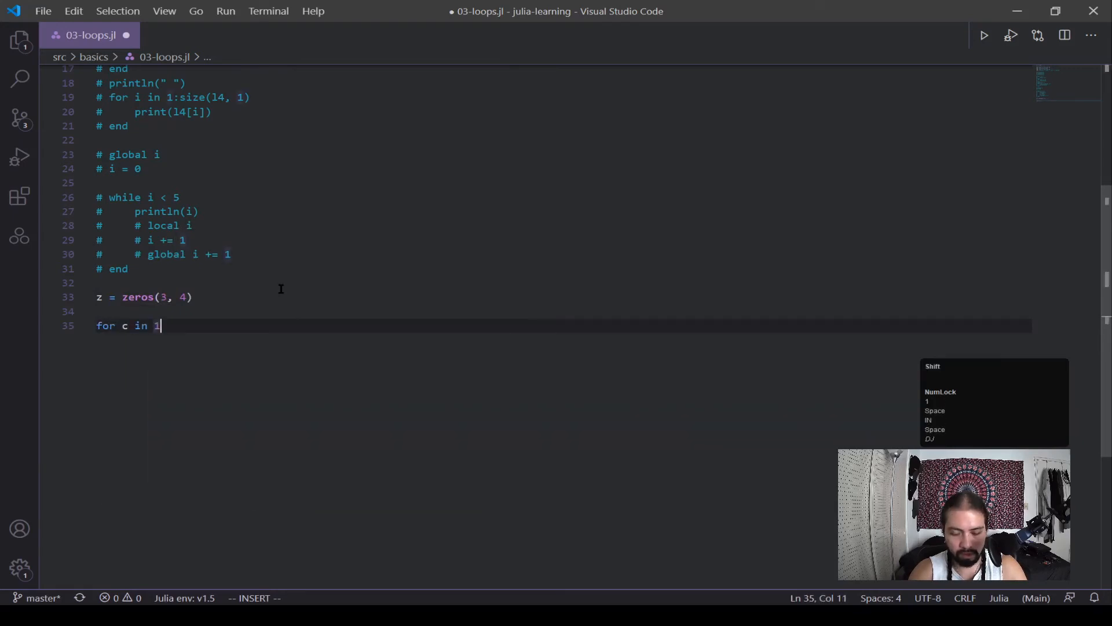
pyautogui.write(':size')
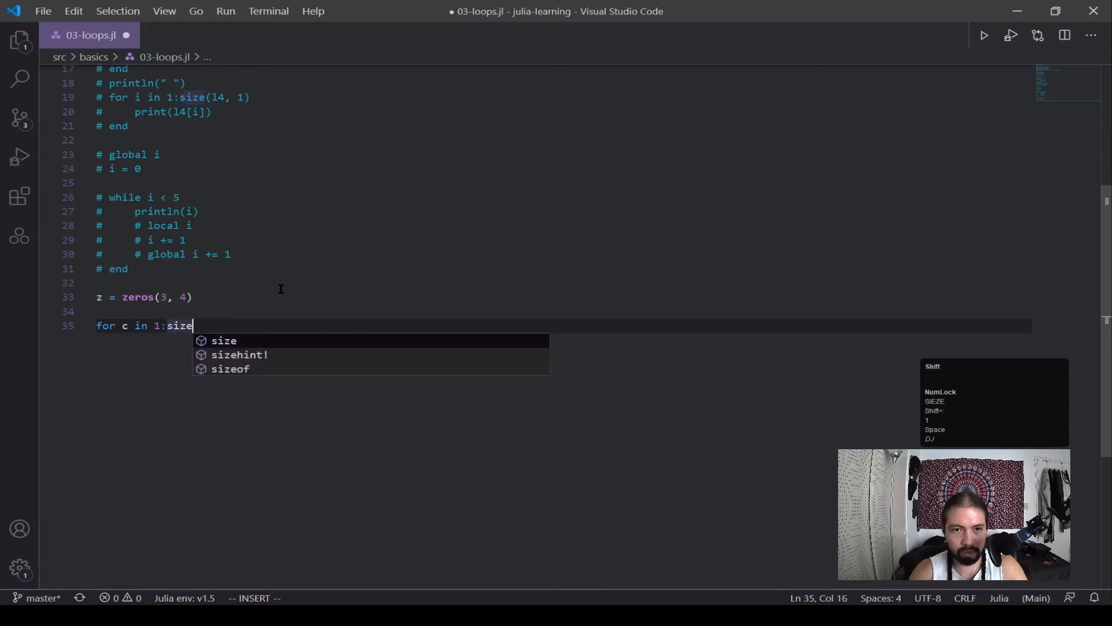
pyautogui.write('(z')
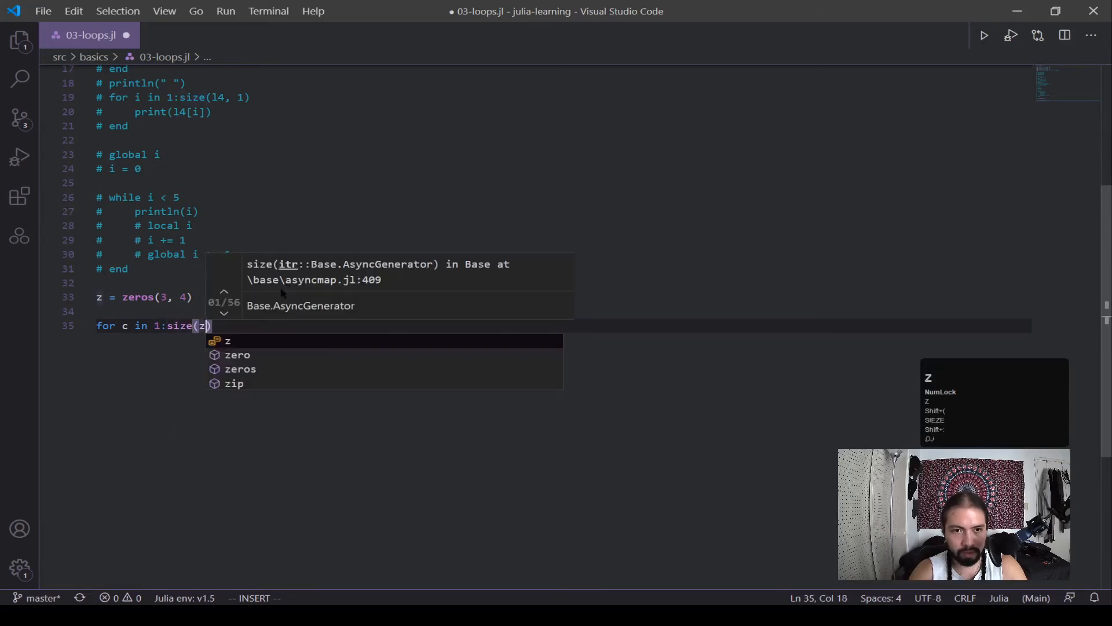
pyautogui.write(', 2')
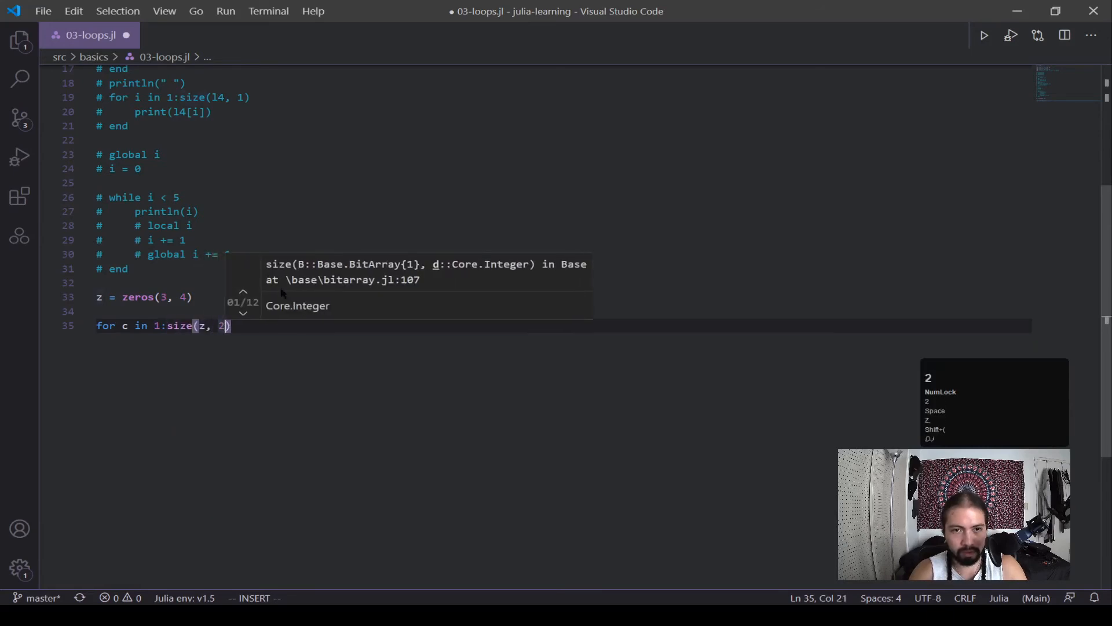
# Step: Add the inner row loop with z[r, c] += c, then display(z)
pyautogui.write('for r in')
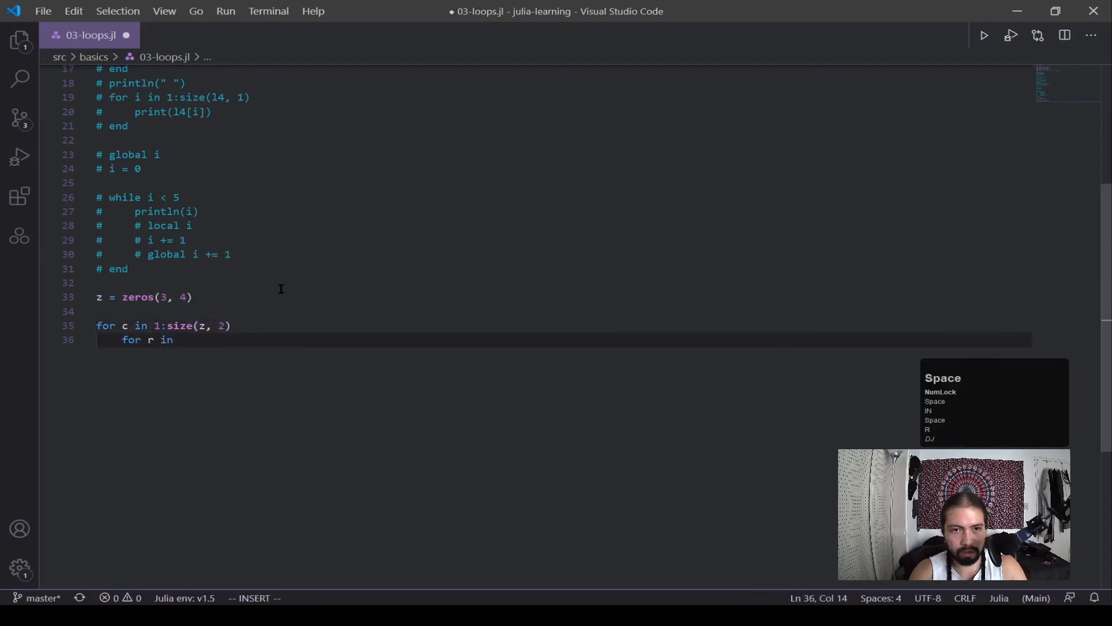
pyautogui.write('1:size')
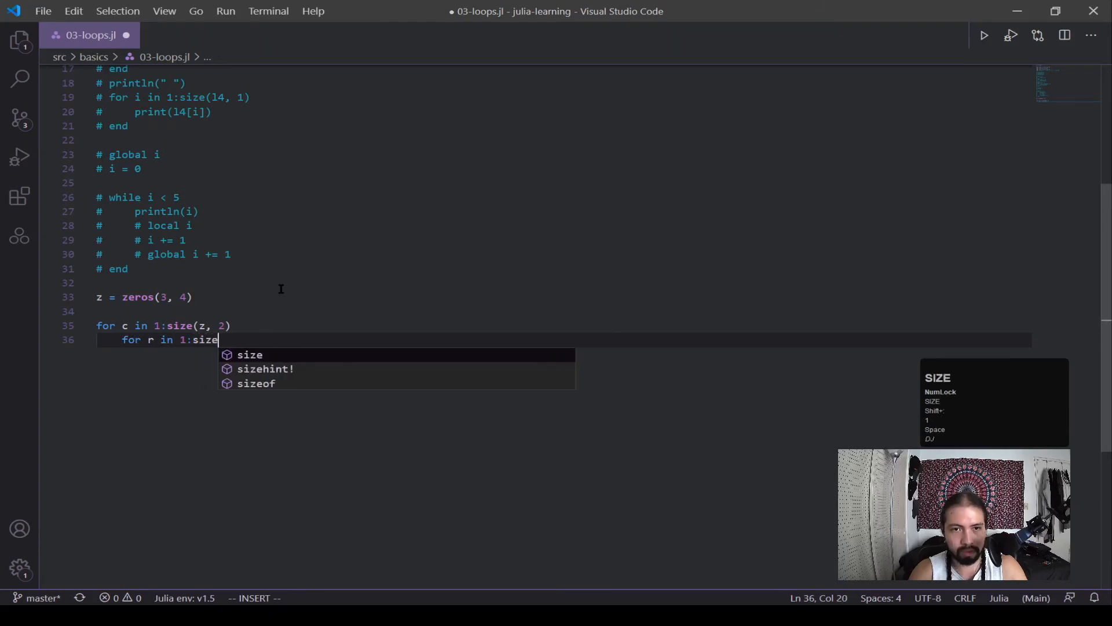
pyautogui.write('(z, 1')
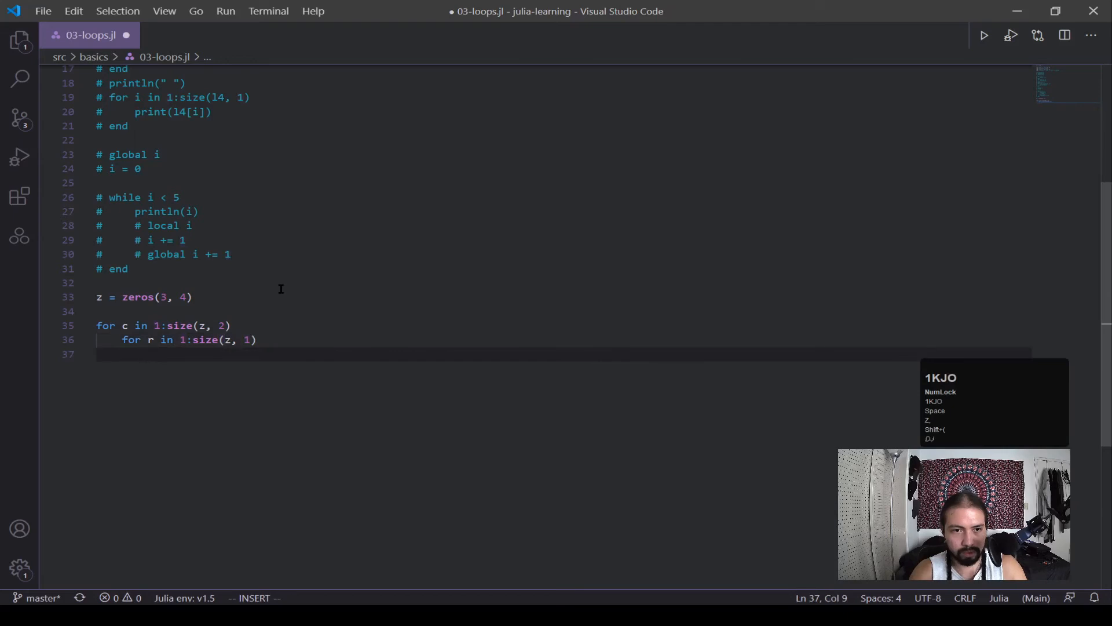
pyautogui.write('z[')
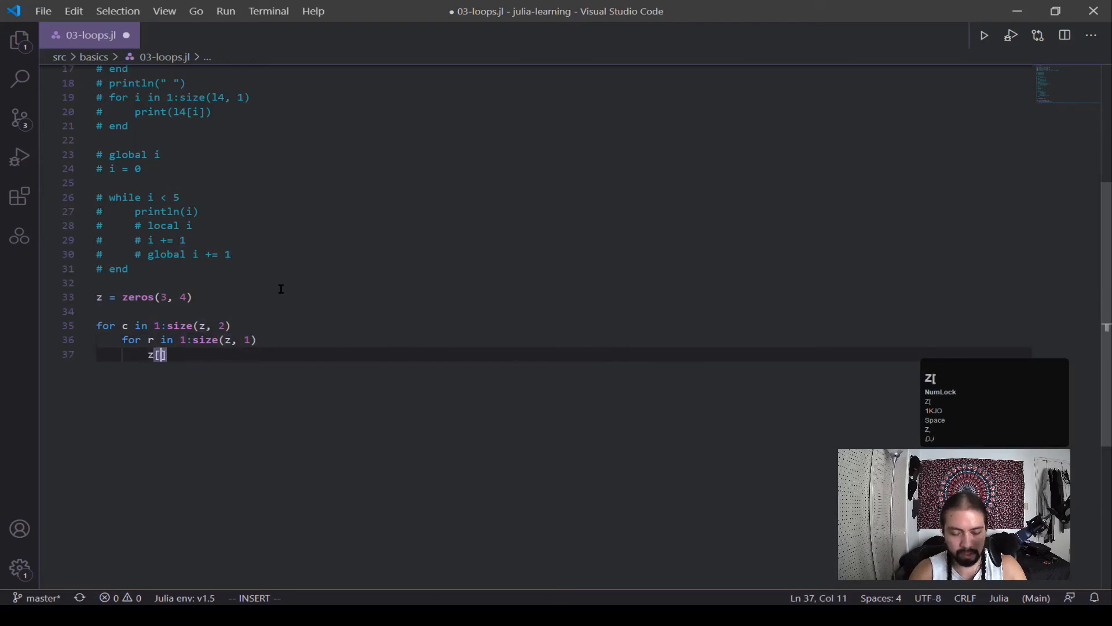
pyautogui.write('r,')
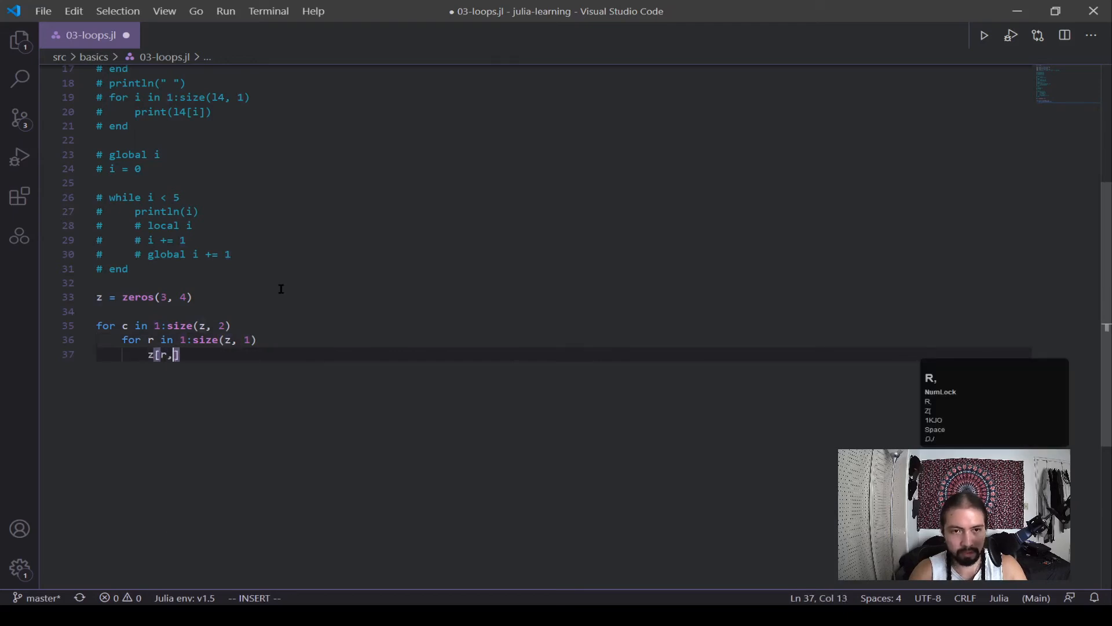
pyautogui.write('c]')
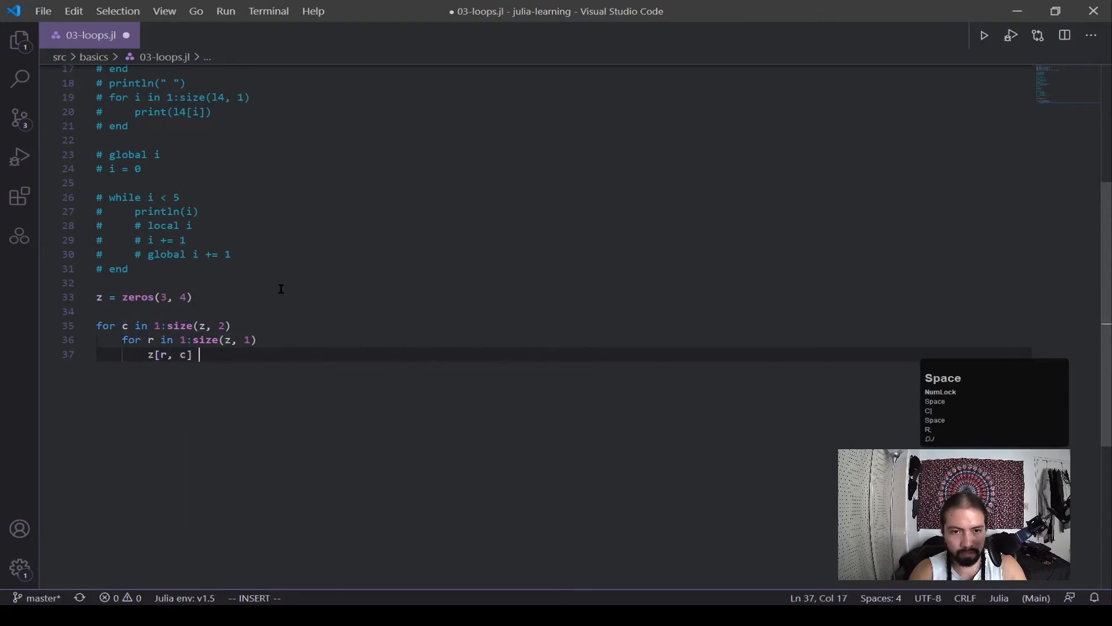
pyautogui.write('+= c')
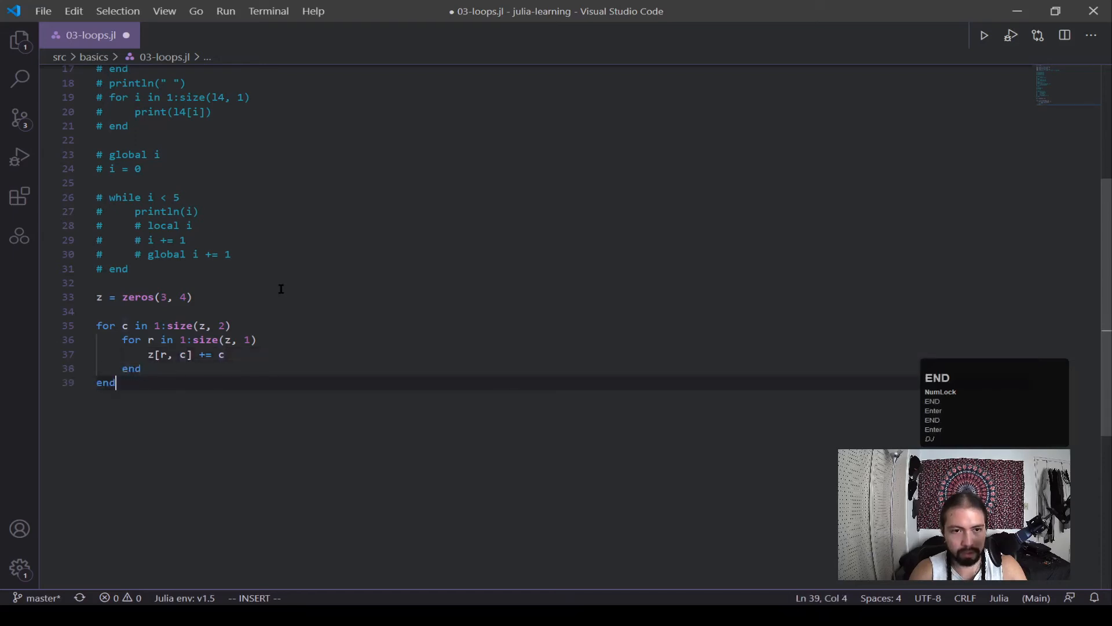
pyautogui.write('display')
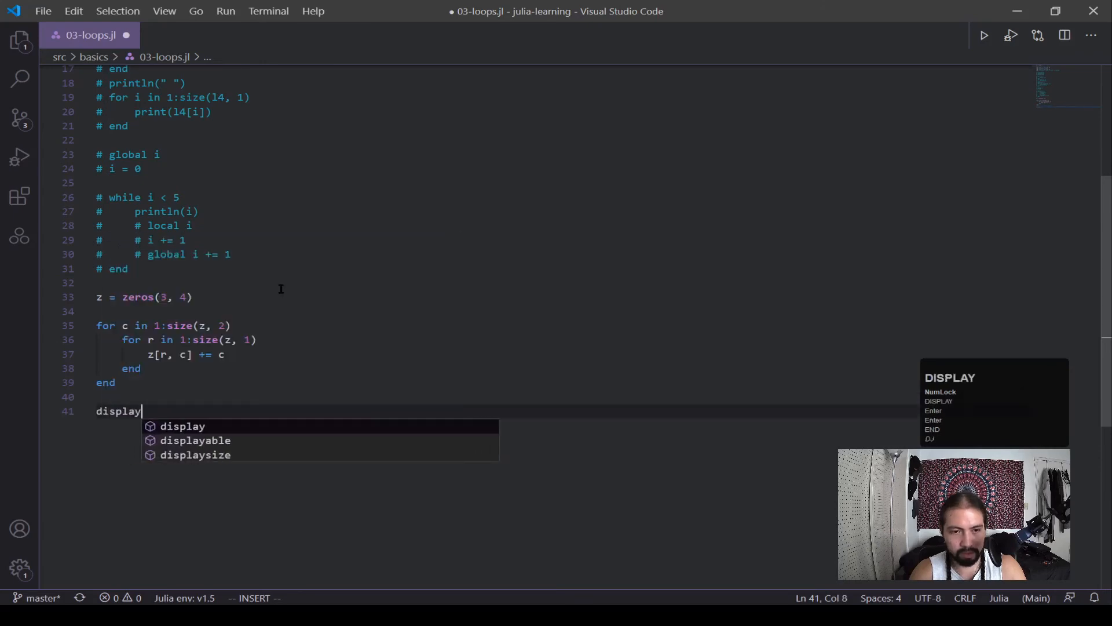
pyautogui.press('Escape')
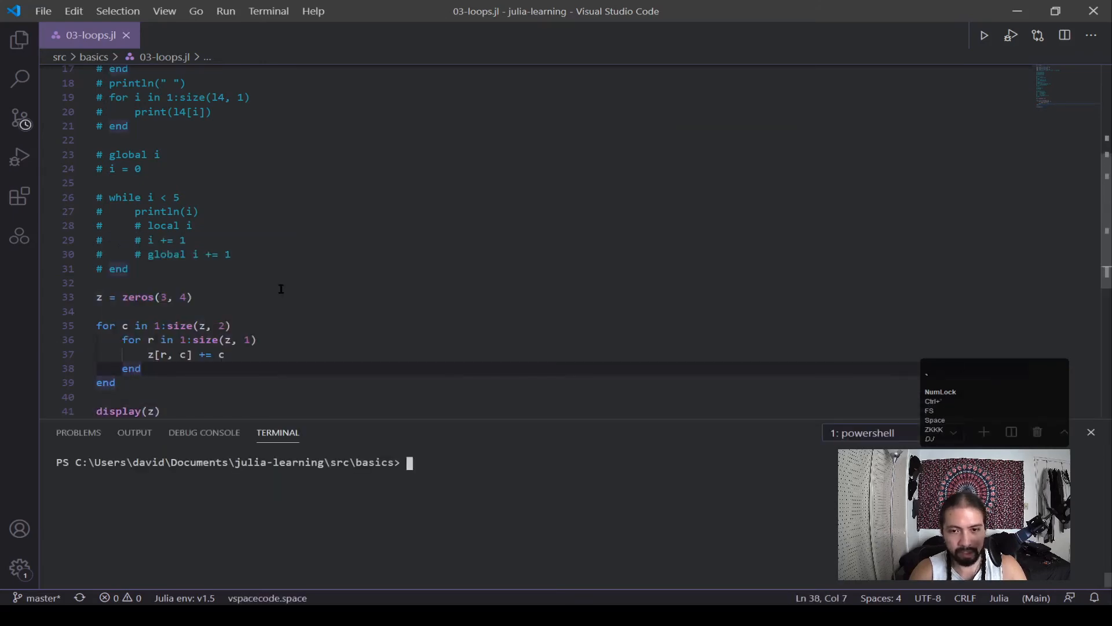
# Step: Run .\03-loops.jl with julia in the terminal to print the 3×4 matrix
pyautogui.write('julia .\\03-loops.jl')
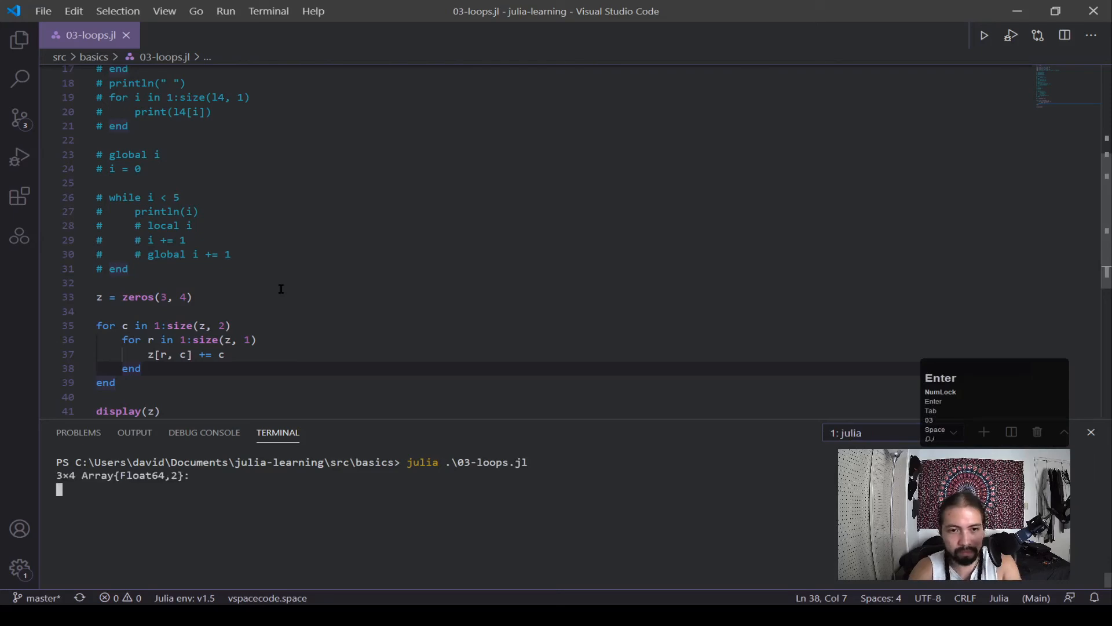
pyautogui.press('enter')
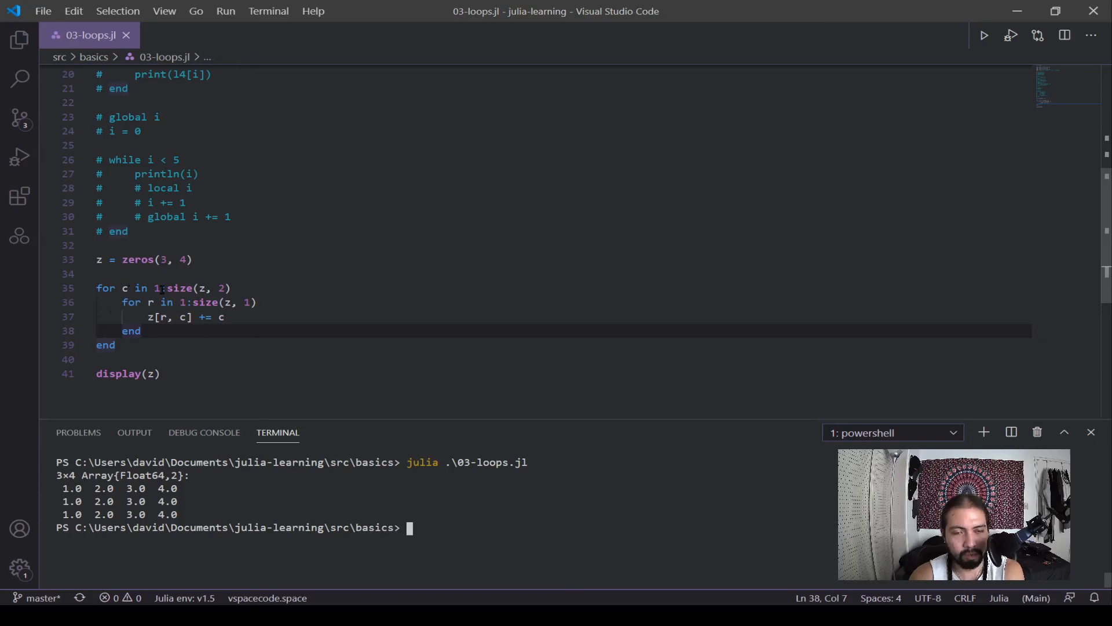
pyautogui.moveTo(172, 306)
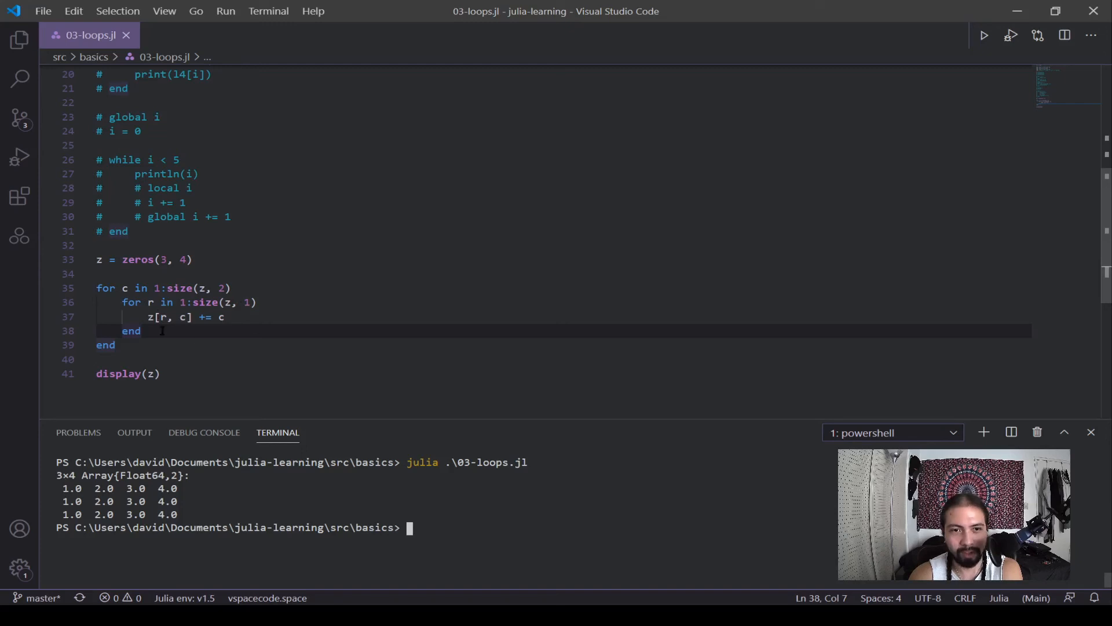
pyautogui.moveTo(201, 317)
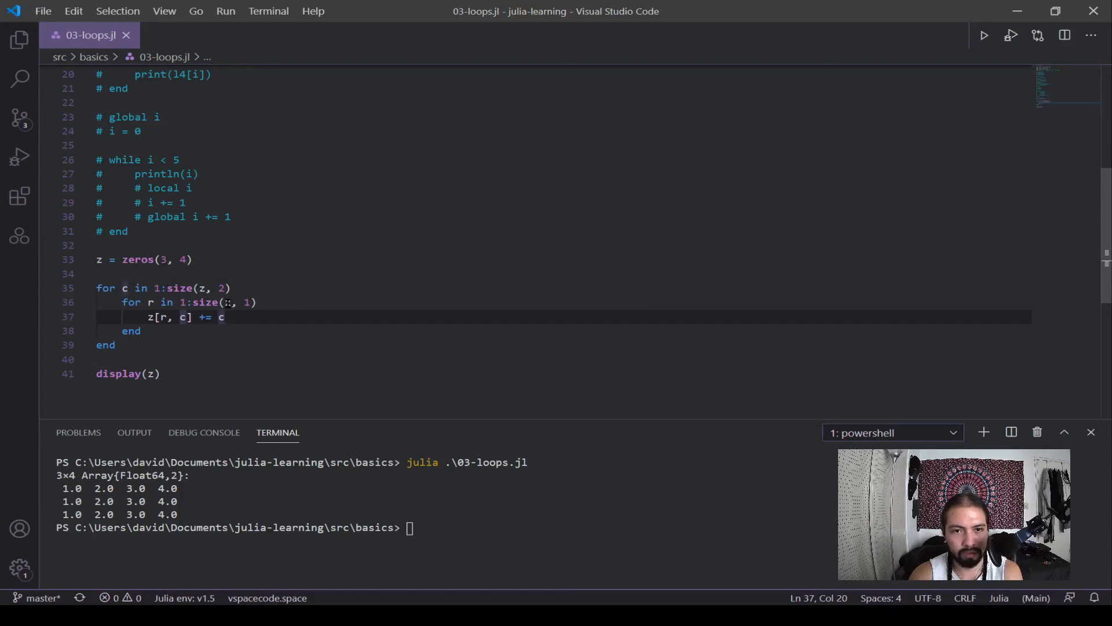
# Step: Edit the loop body on line 37 to z[r, c] += r + c
pyautogui.write('z')
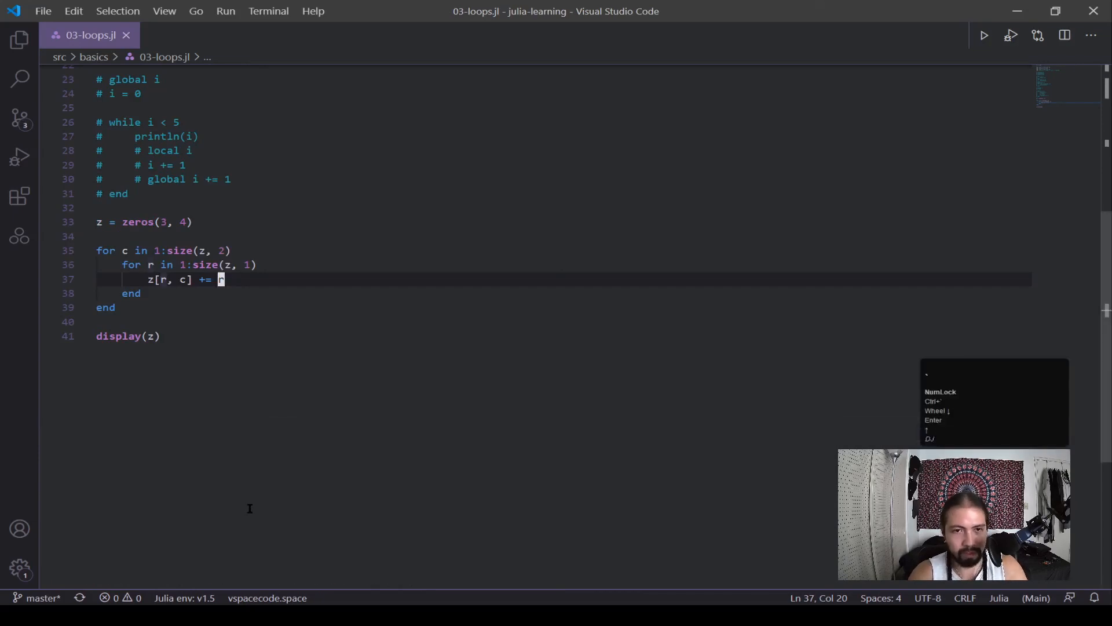
pyautogui.write('" "')
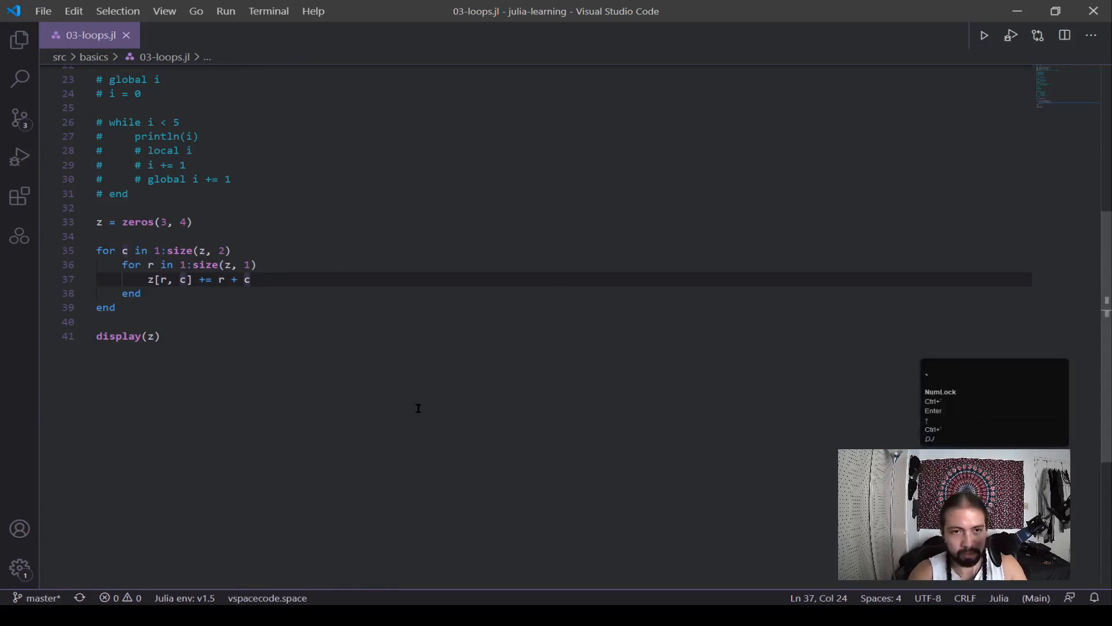
pyautogui.press('up')
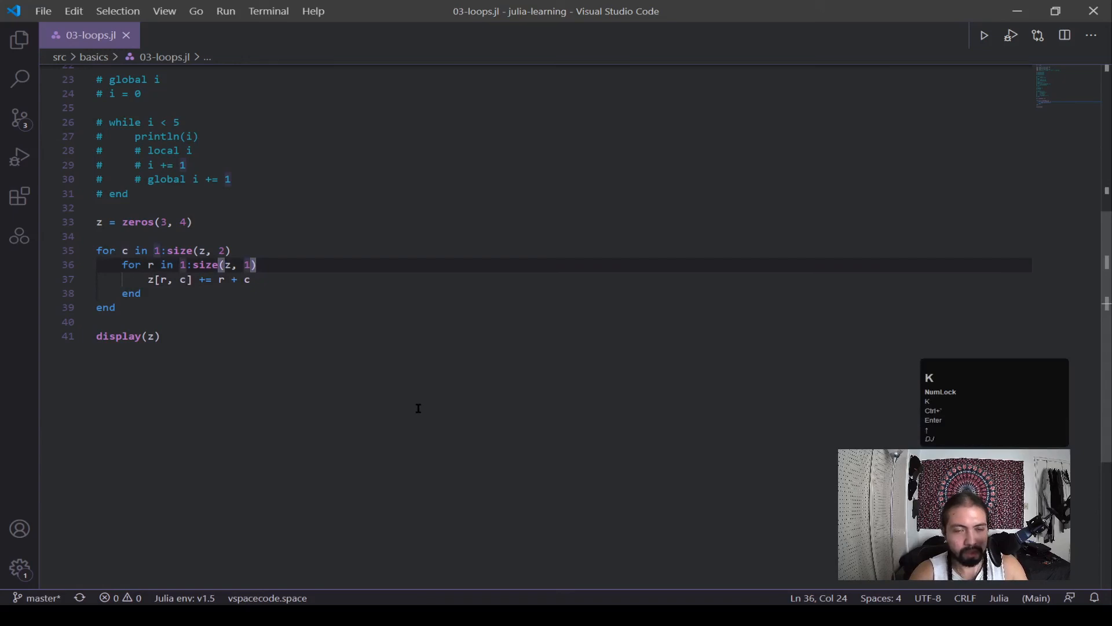